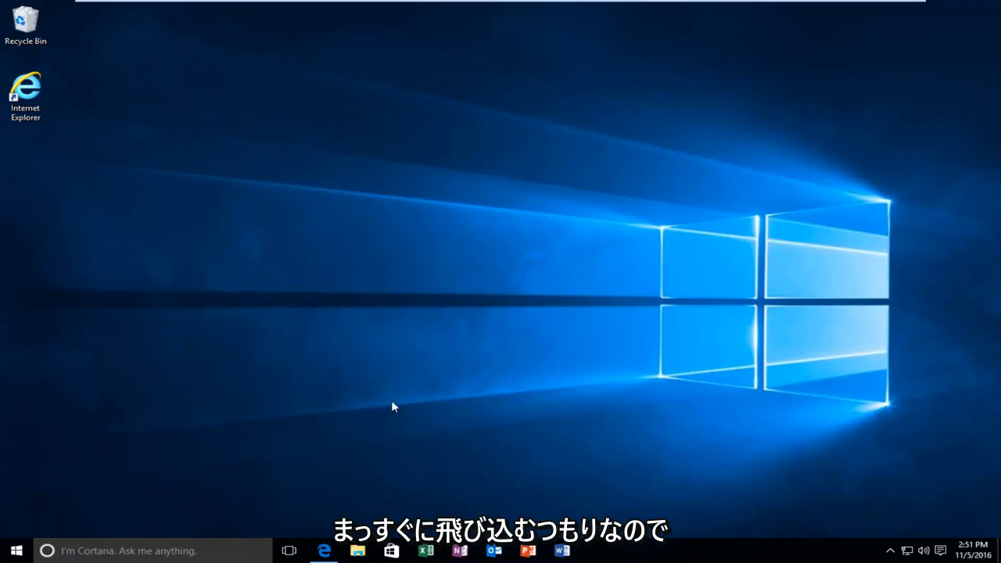
Step: Search the Start menu for the Services tool by entering 'ser'
left_click(16, 551)
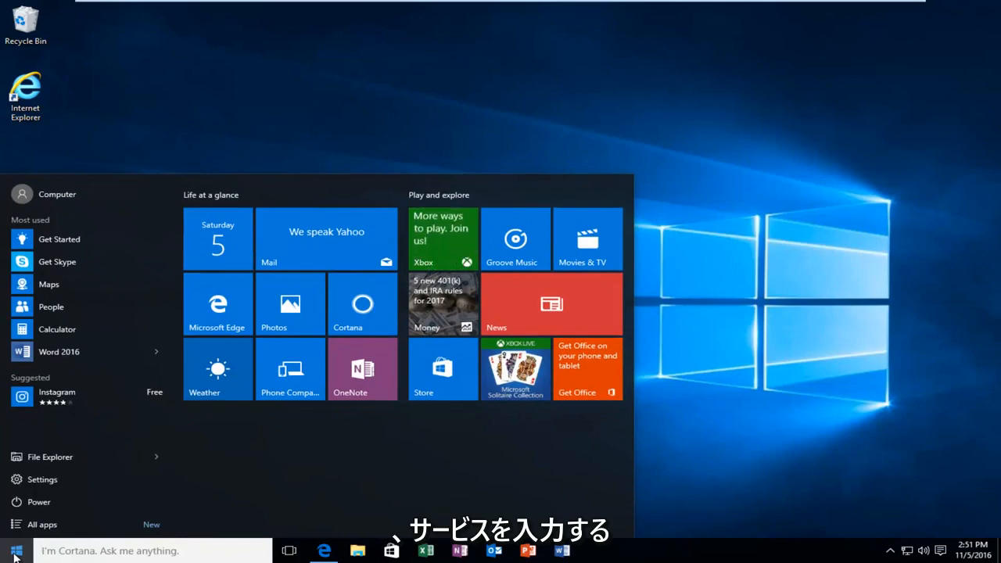
type("ser")
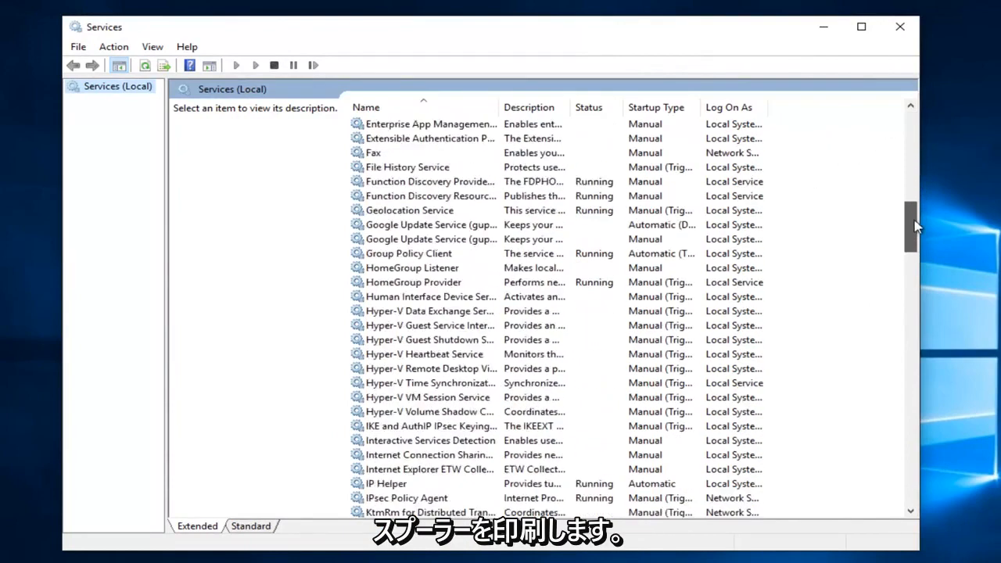
Step: Locate Print Spooler in the services list and bring up its context actions
scroll("down", 3)
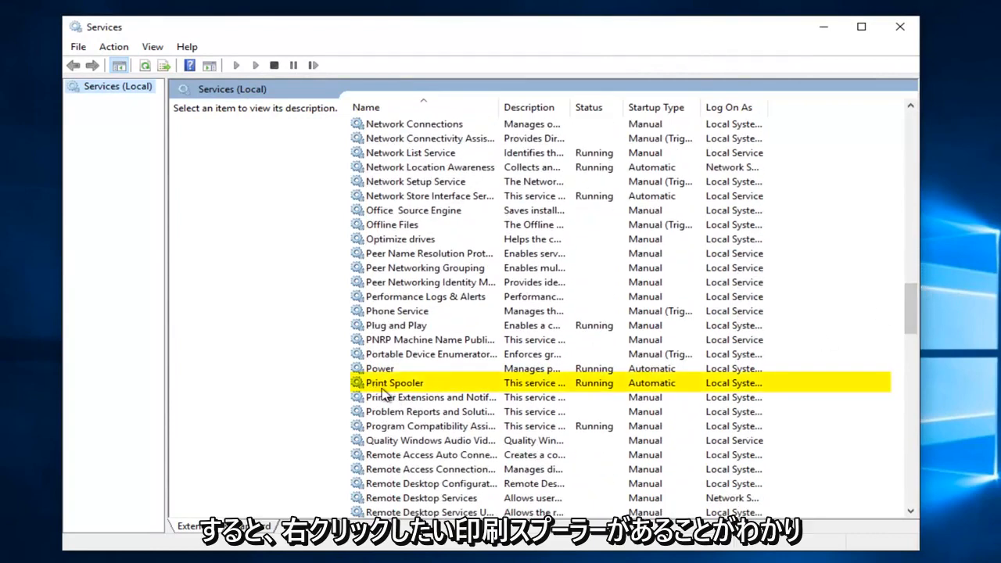
right_click(394, 382)
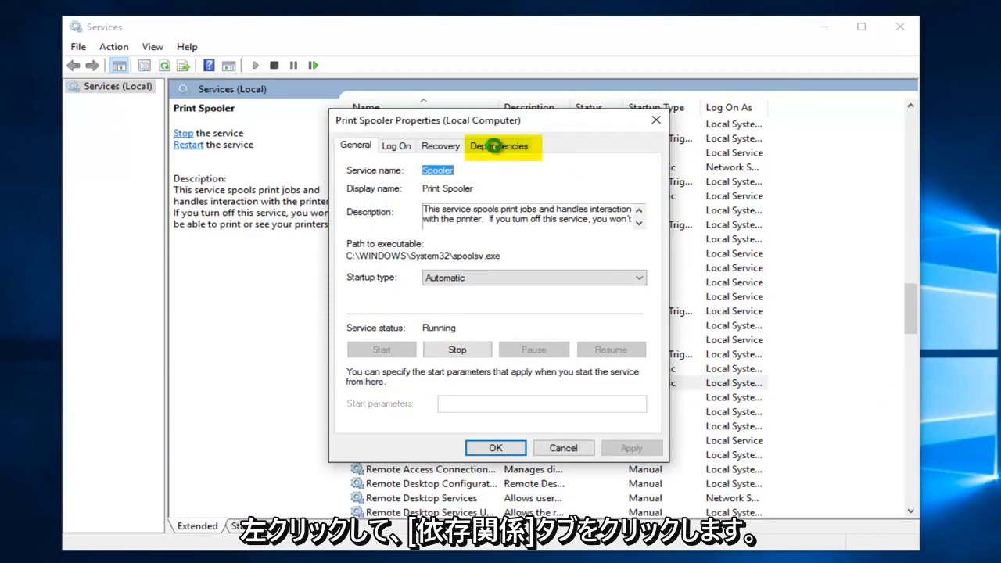
Step: Review Print Spooler's dependencies with Remote Procedure Call (RPC) expanded, then close its properties
left_click(497, 146)
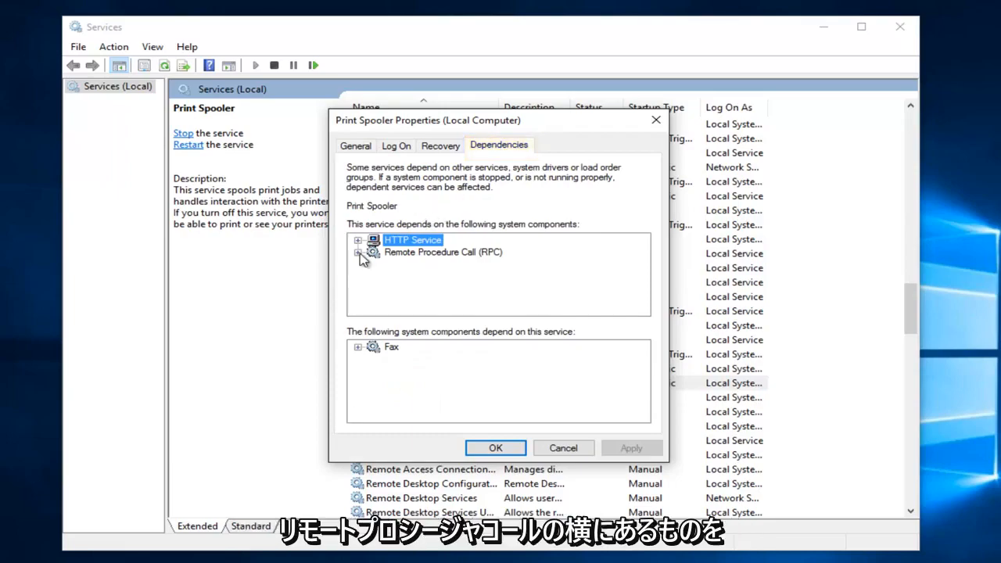
left_click(358, 252)
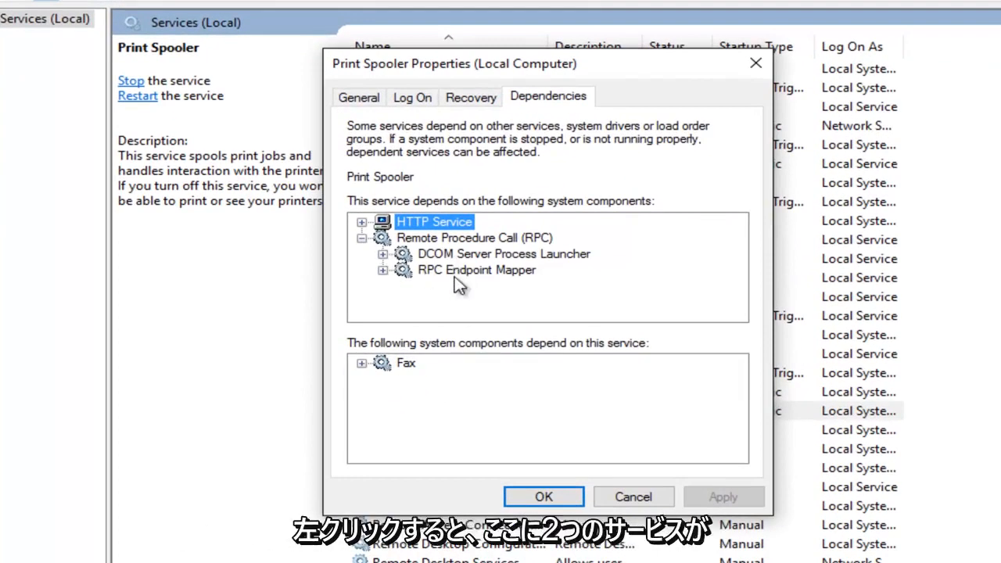
mouse_move(456, 275)
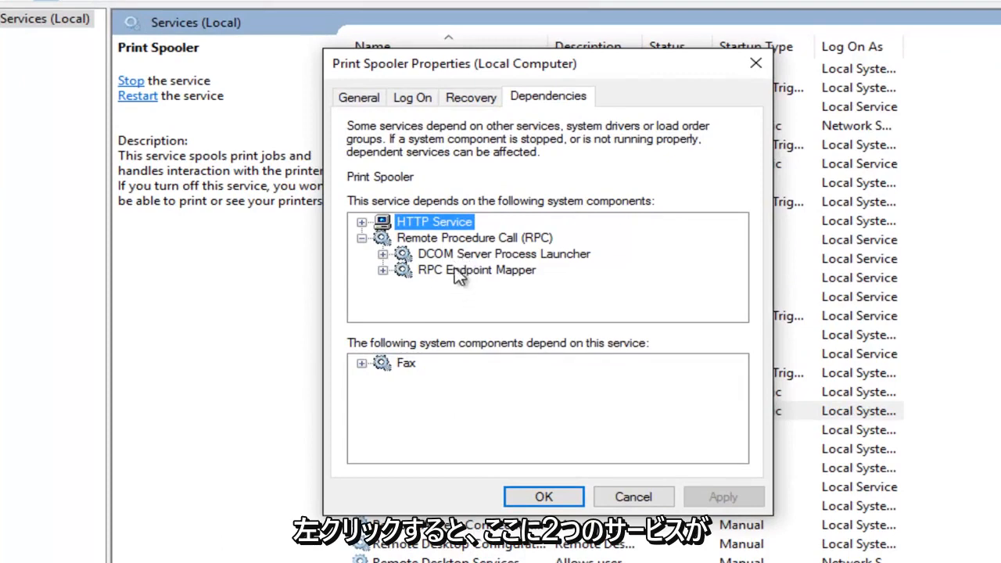
mouse_move(441, 266)
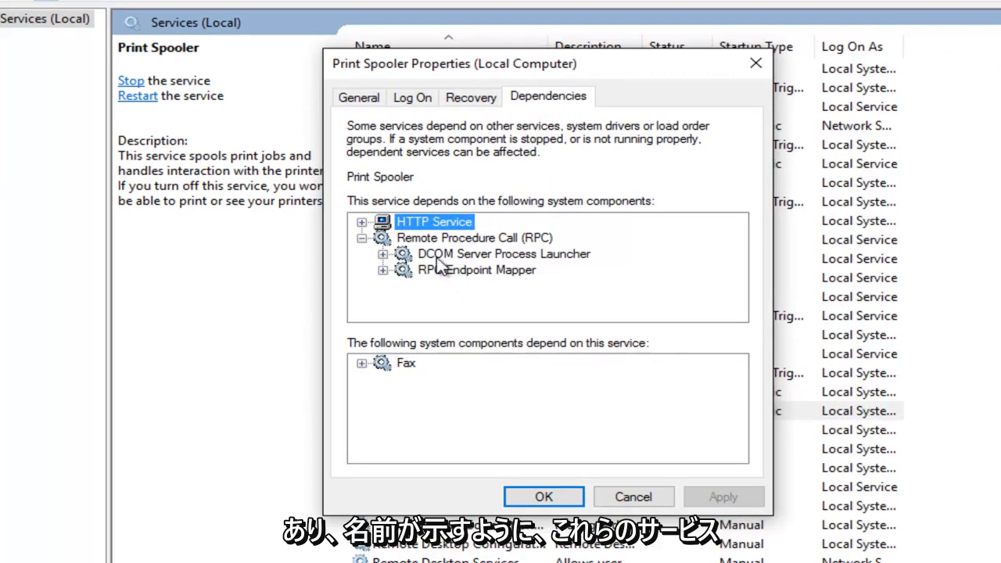
mouse_move(391, 179)
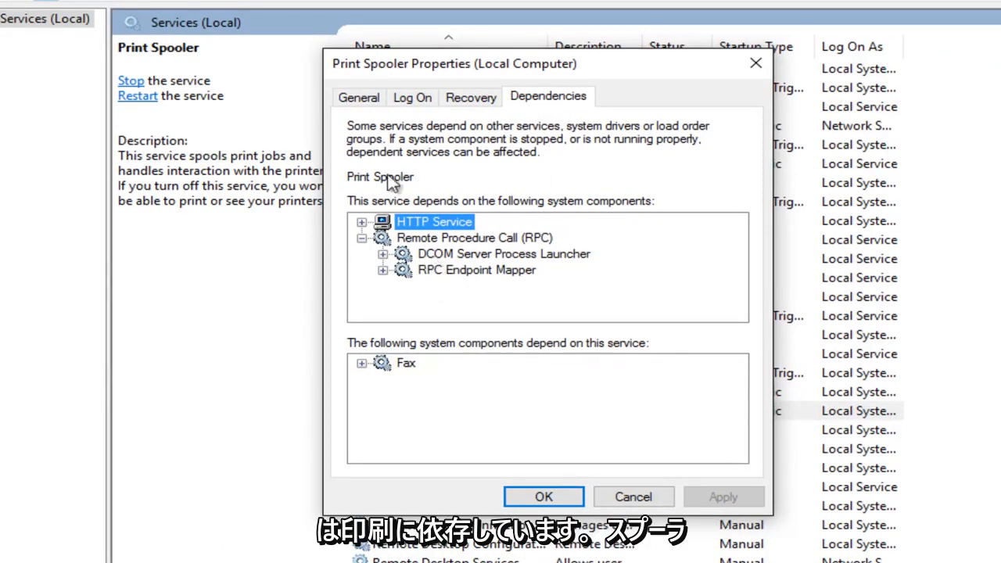
mouse_move(391, 211)
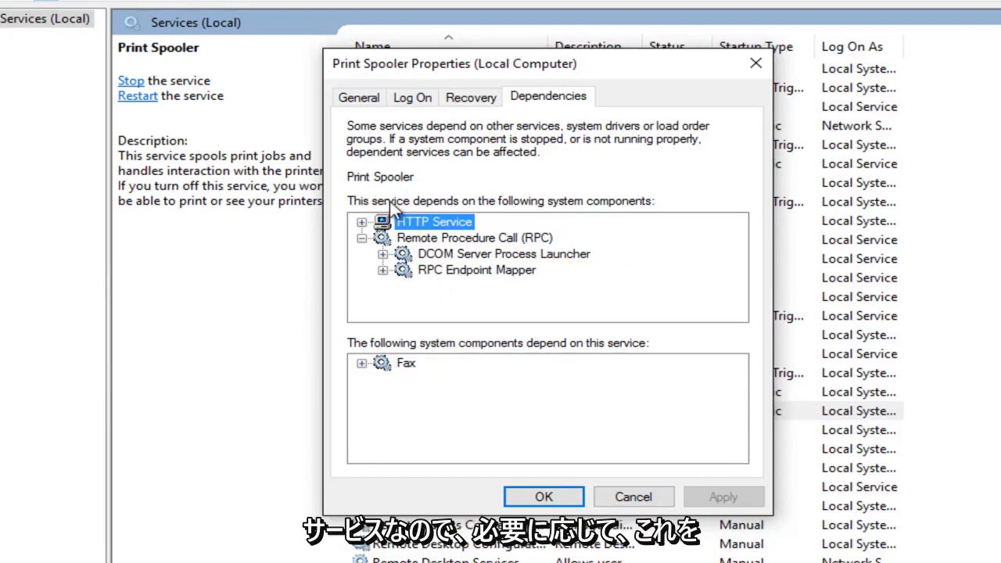
mouse_move(457, 251)
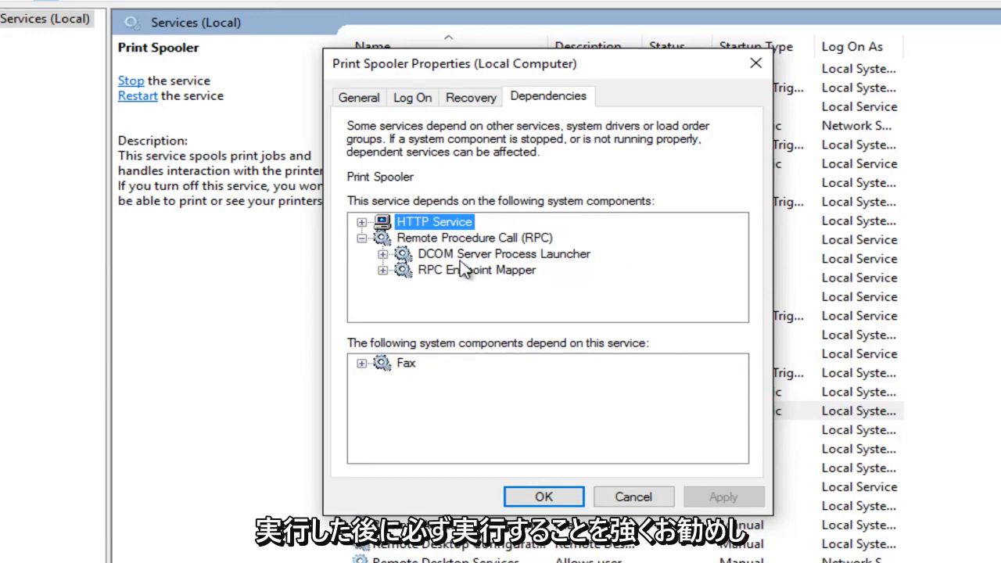
mouse_move(717, 116)
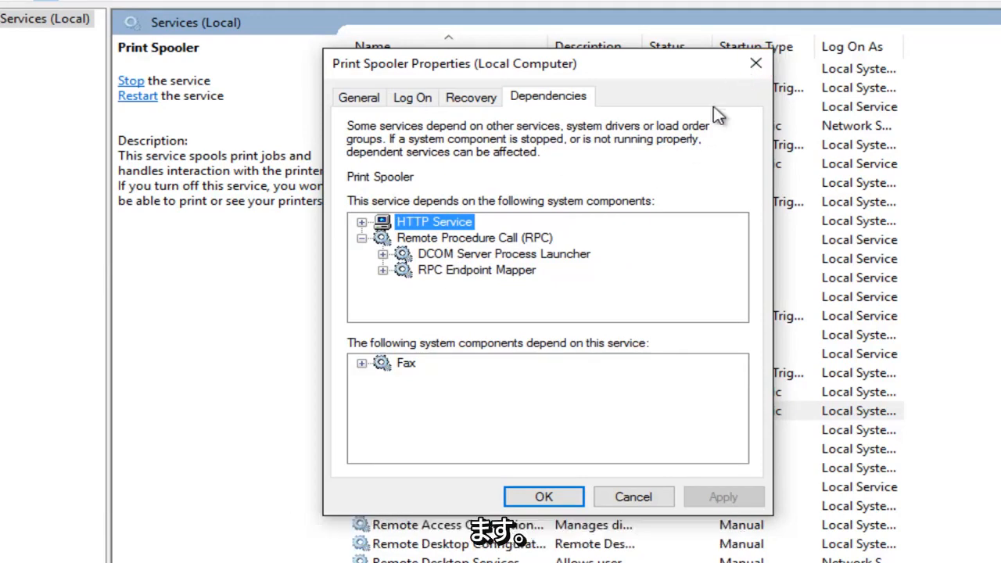
mouse_move(469, 279)
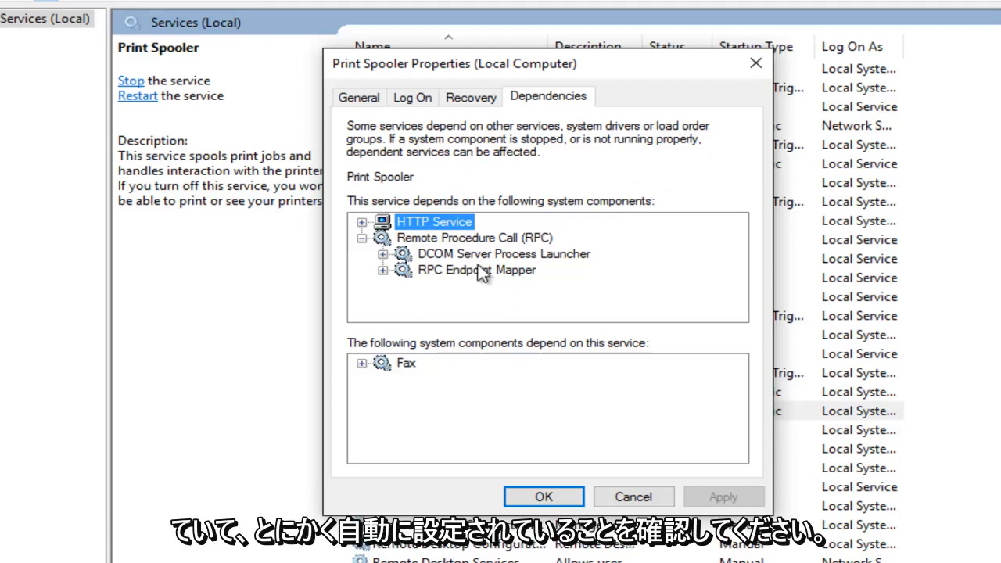
left_click(544, 498)
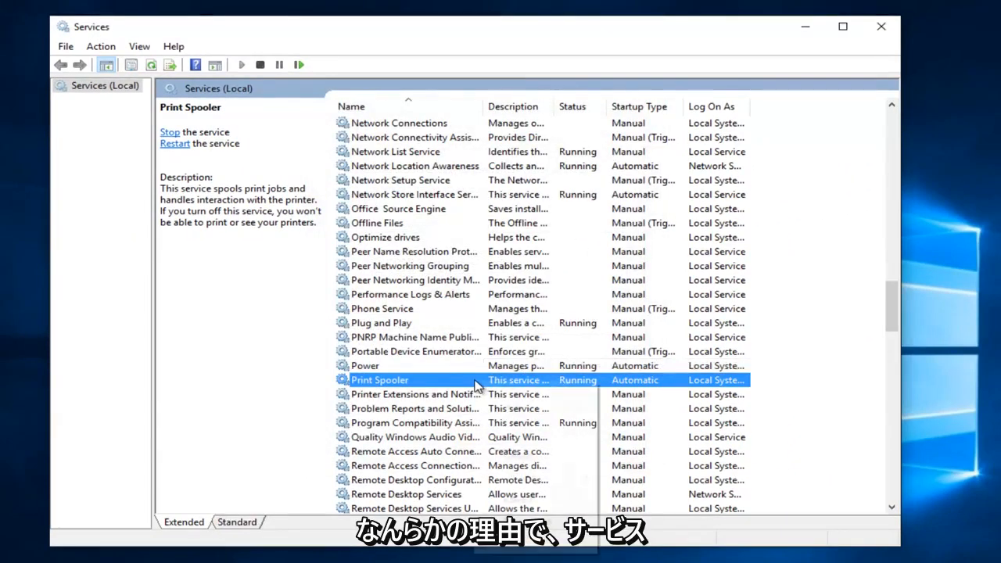
Step: Stop the Print Spooler service from its properties and move the dialog aside
right_click(379, 380)
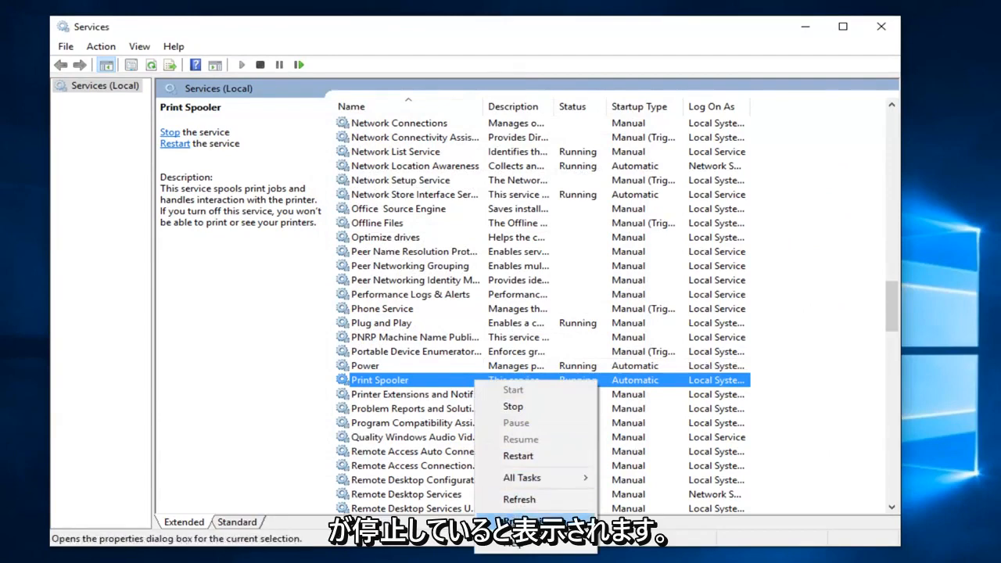
left_click(513, 406)
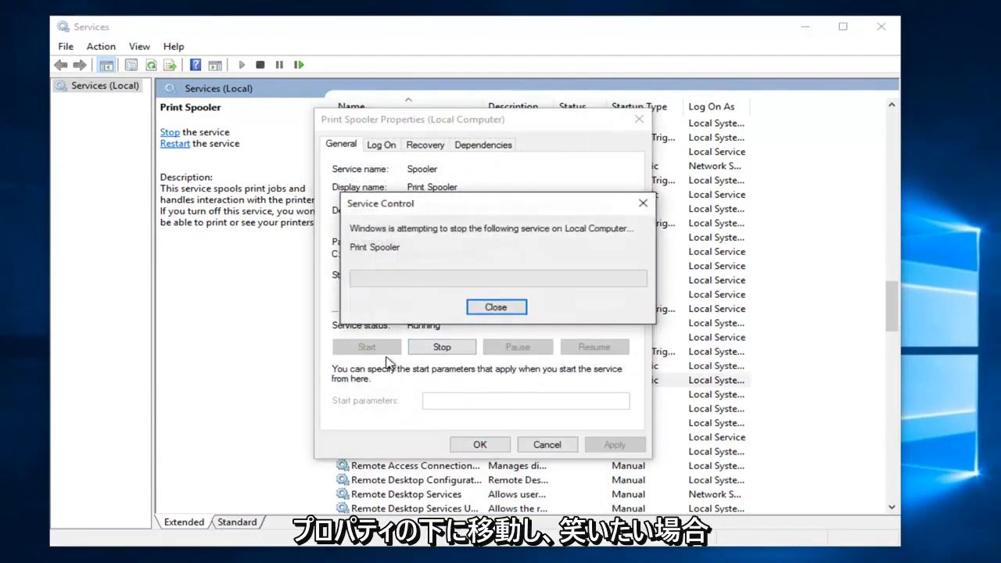
left_click(495, 306)
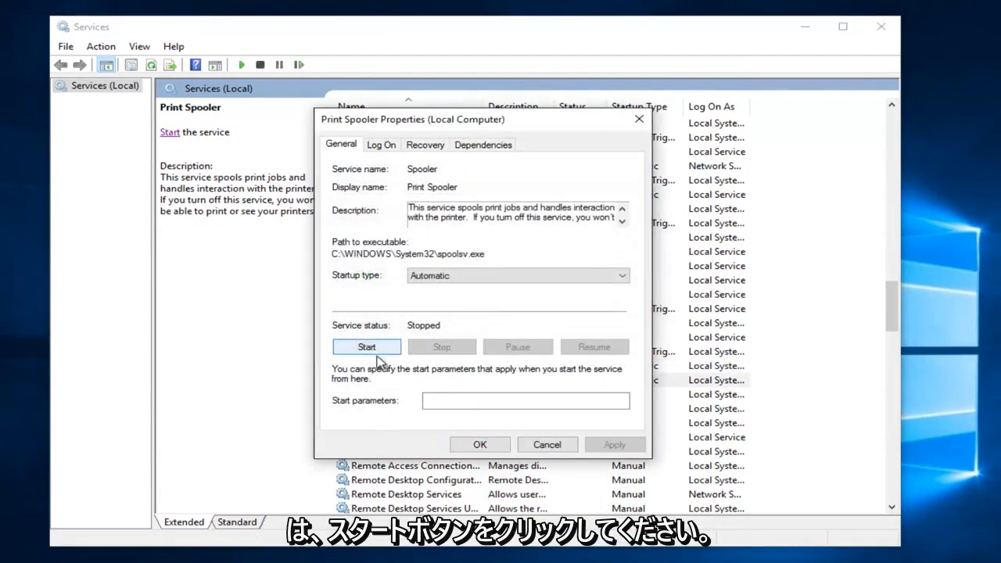
mouse_move(436, 346)
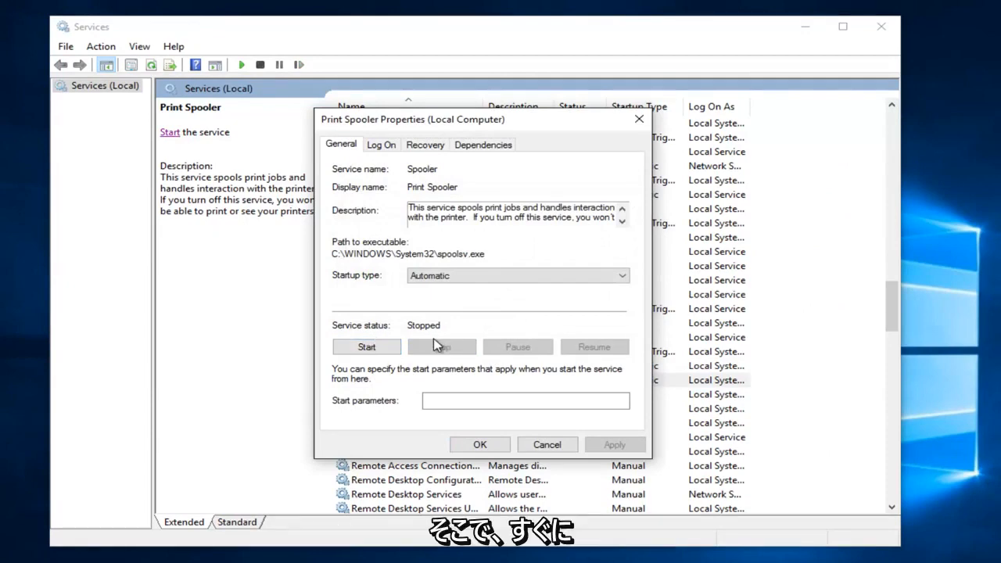
mouse_move(419, 342)
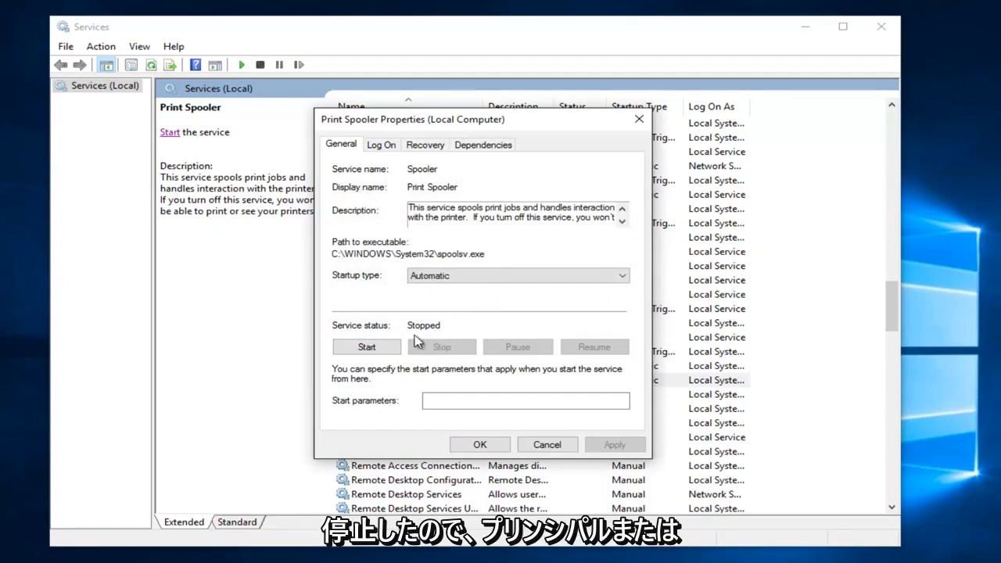
left_click_drag(413, 119, 564, 116)
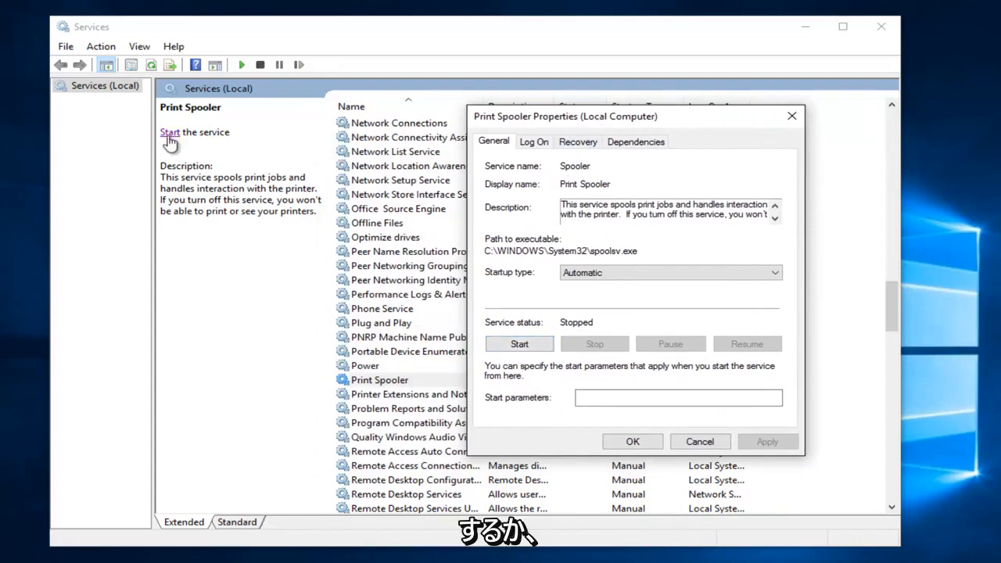
mouse_move(519, 217)
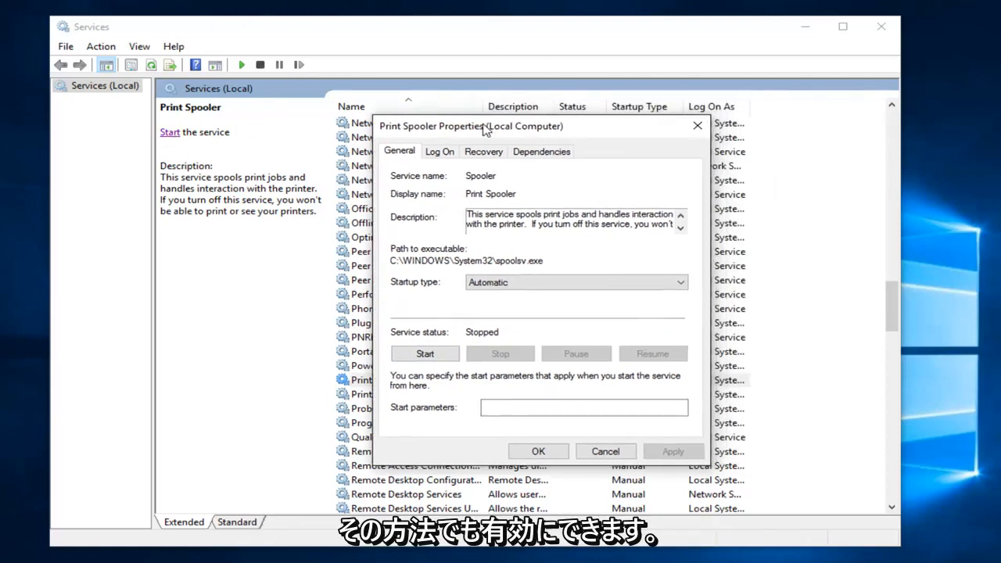
Step: Show Print Spooler's dependencies again with Remote Procedure Call (RPC) expanded
left_click(541, 150)
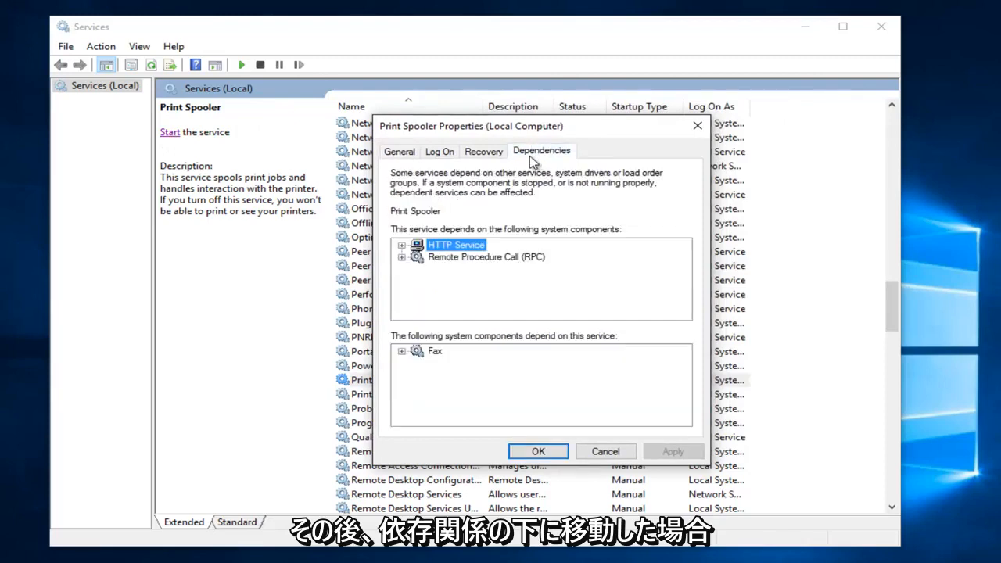
left_click(402, 256)
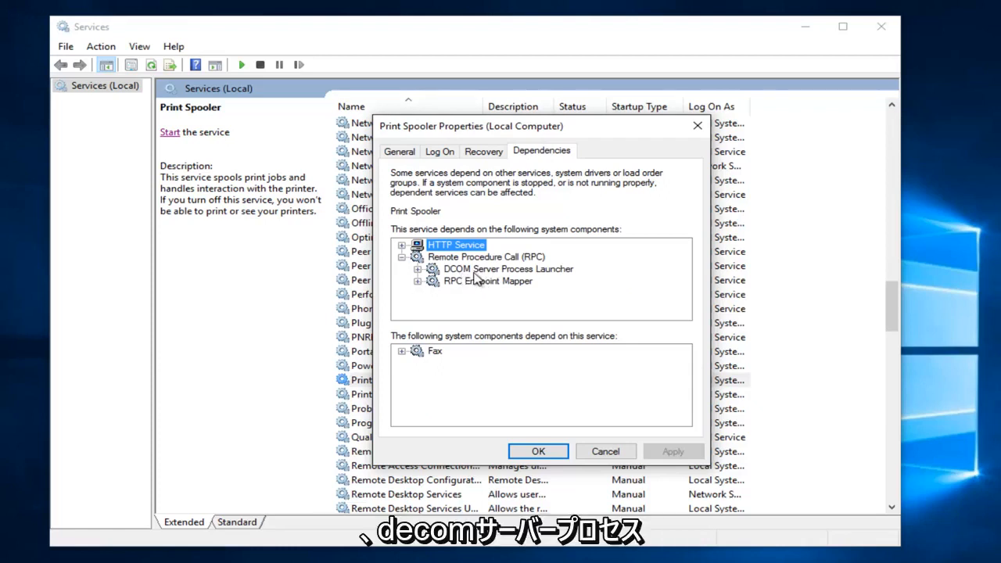
mouse_move(457, 294)
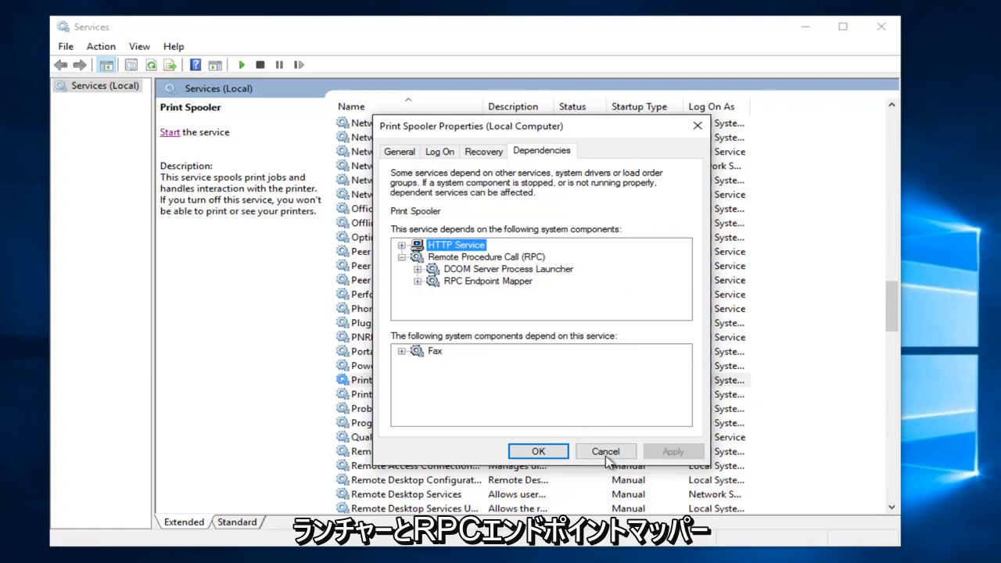
Step: Cancel Print Spooler's properties and confirm DCOM Server Process Launcher runs with Automatic startup
left_click(605, 450)
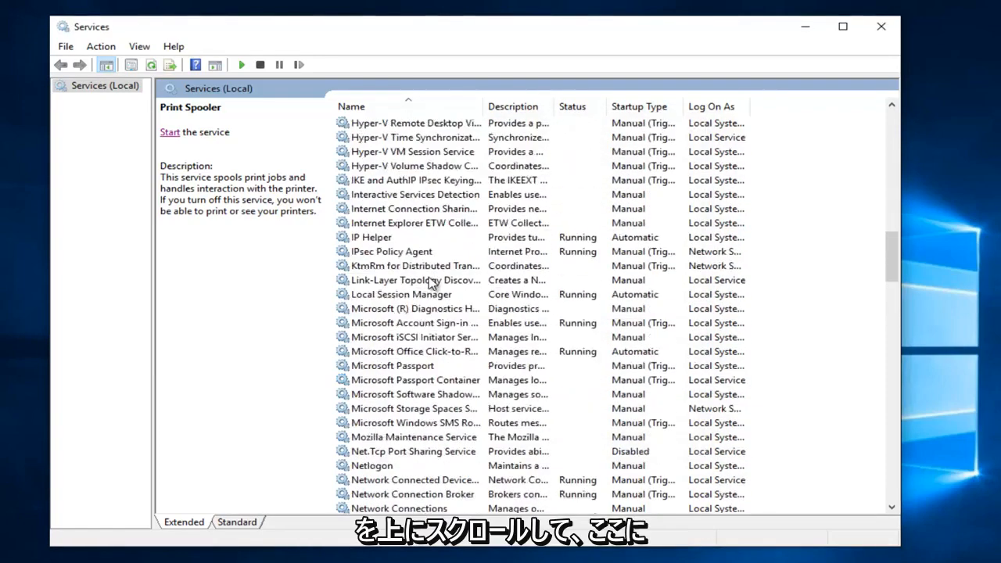
scroll("up", 3)
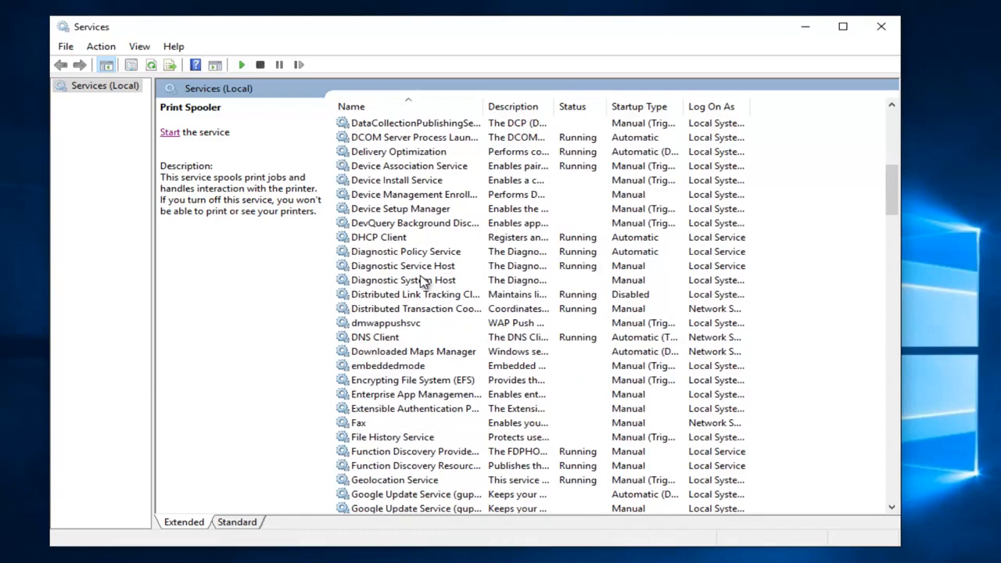
scroll("up", 3)
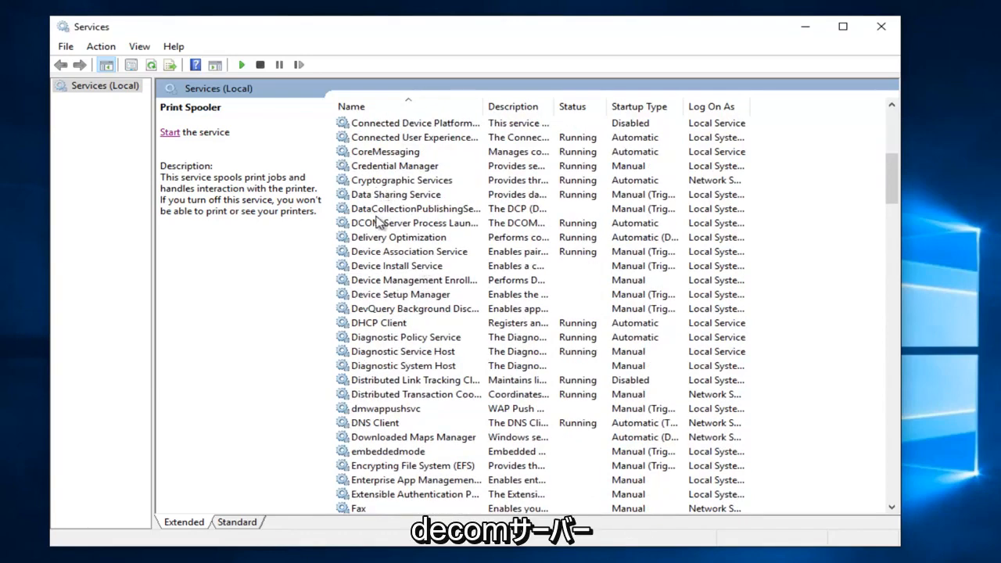
left_click(421, 222)
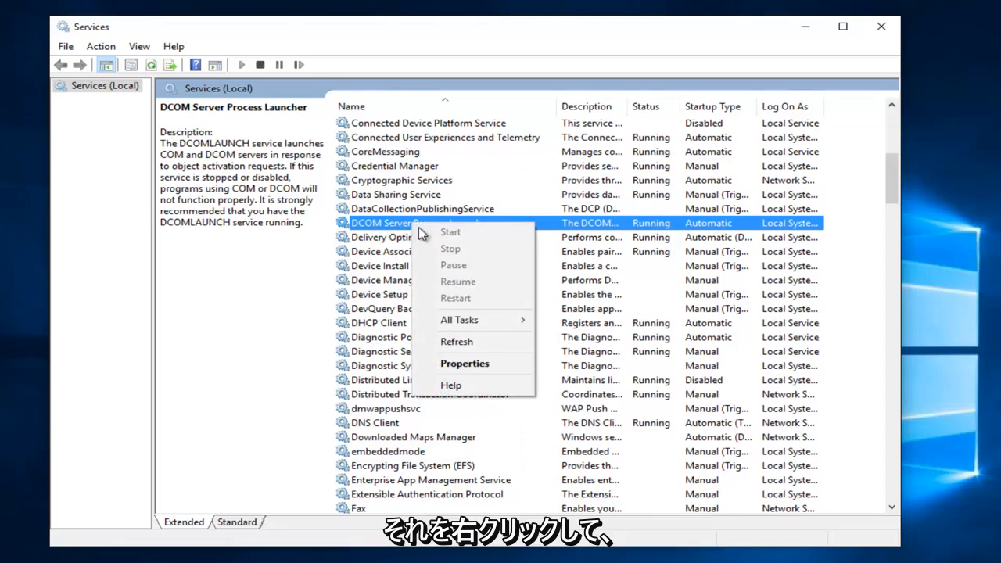
left_click(464, 362)
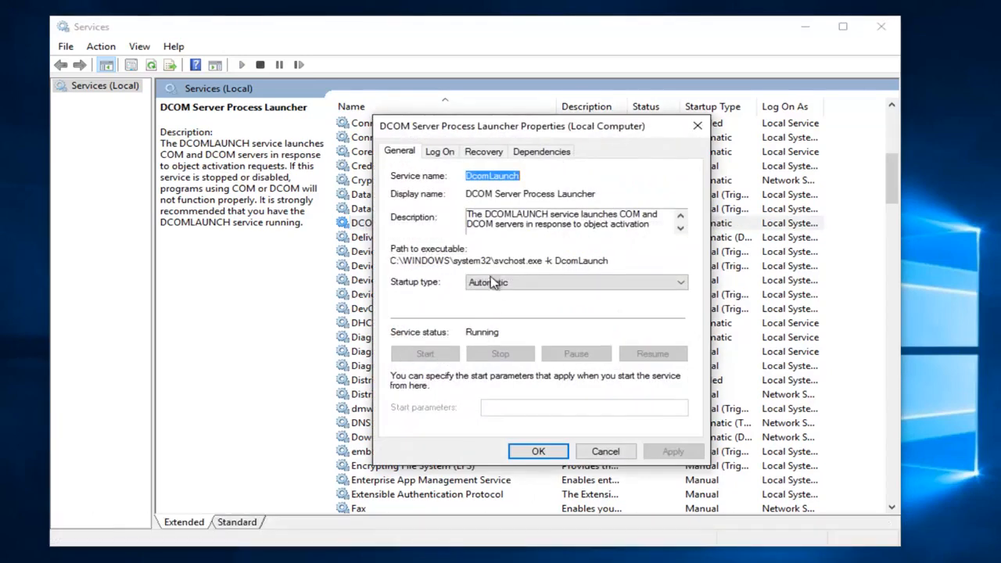
left_click(538, 451)
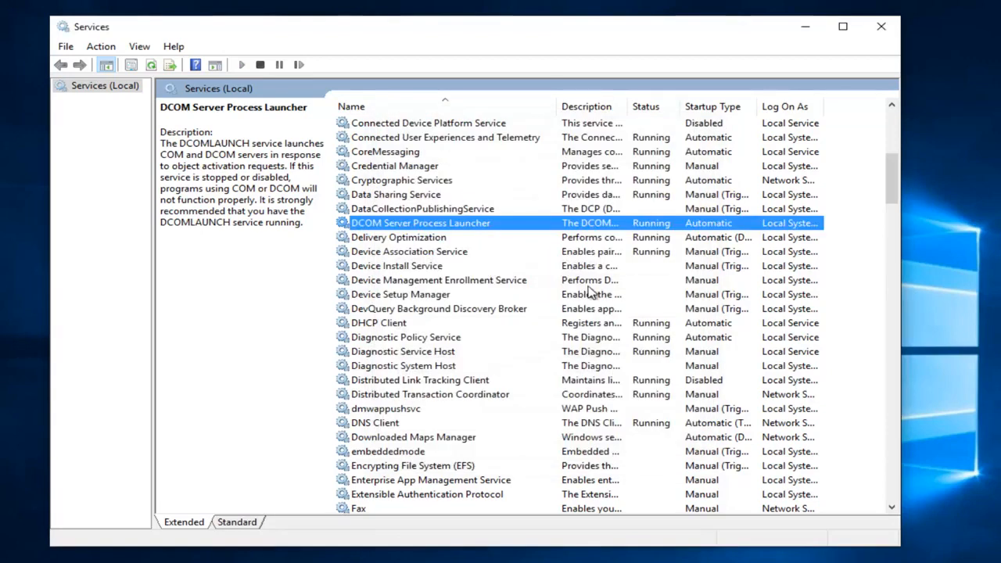
mouse_move(626, 258)
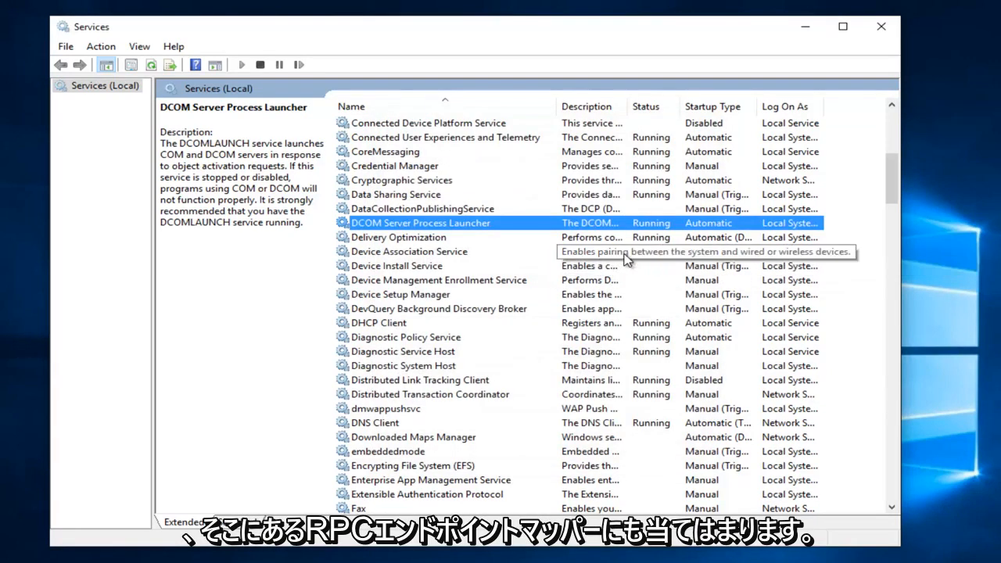
Step: Confirm RPC Endpoint Mapper is running with Automatic startup, then close the Services window
scroll("down", 3)
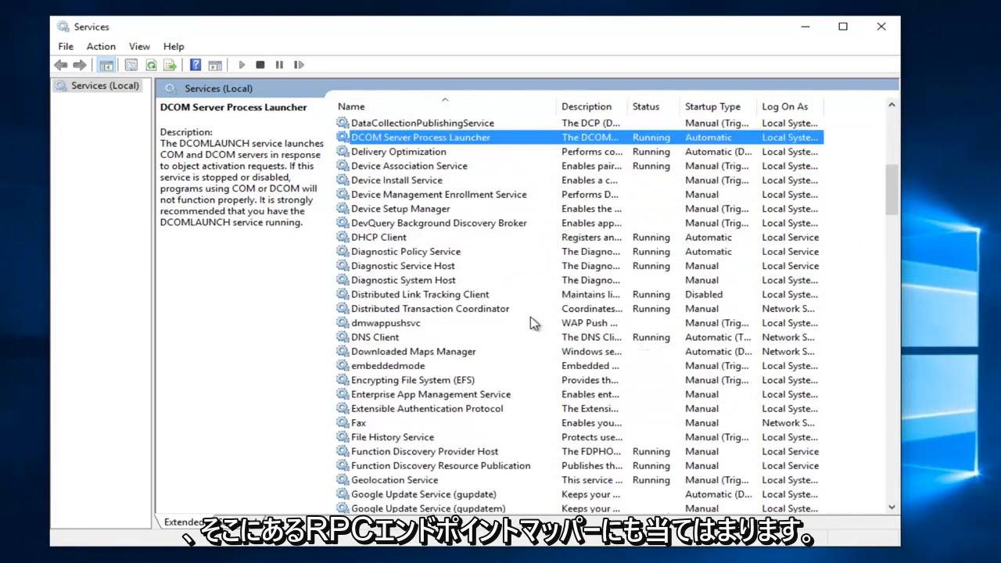
scroll("down", 3)
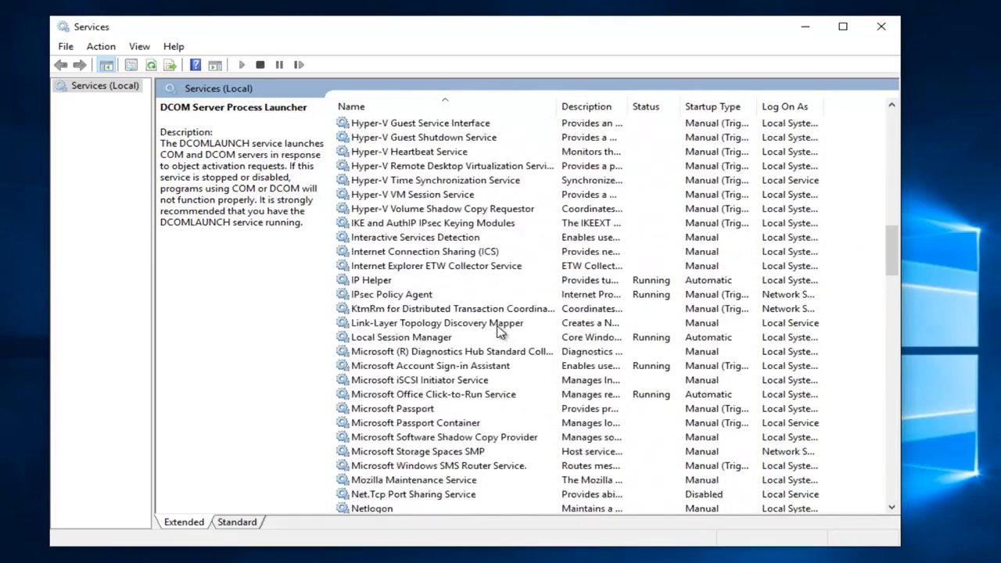
scroll("down", 3)
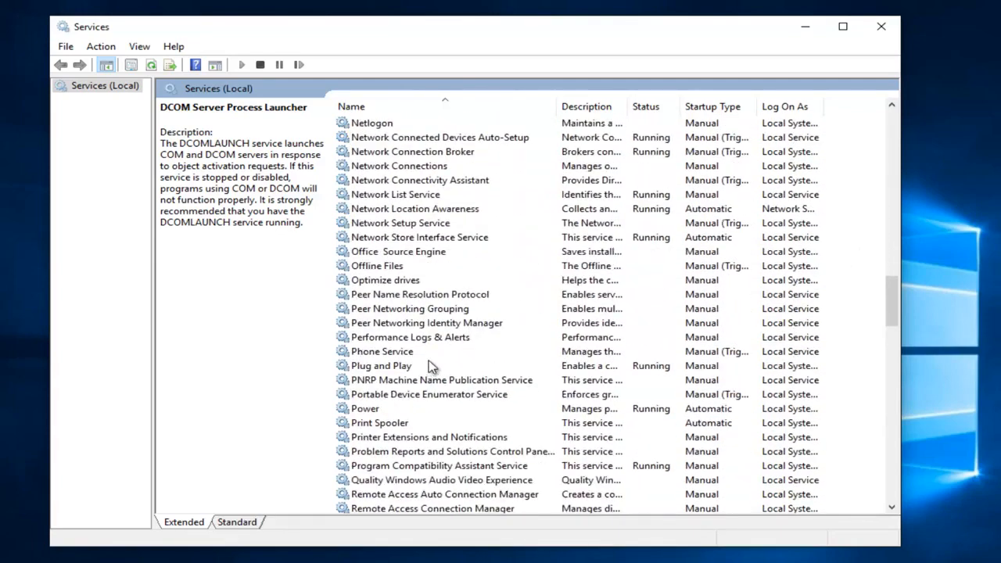
scroll("down", 3)
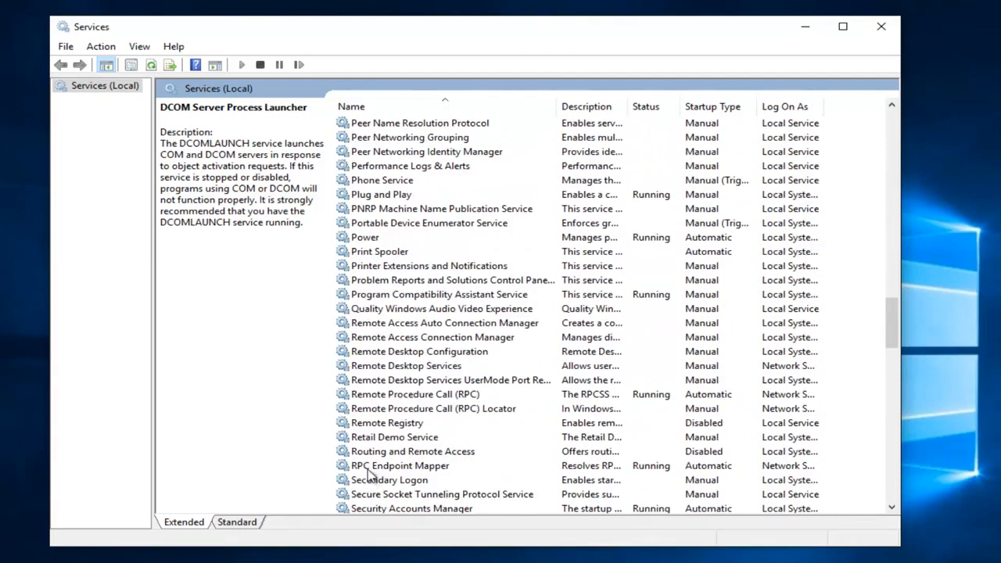
left_click(400, 466)
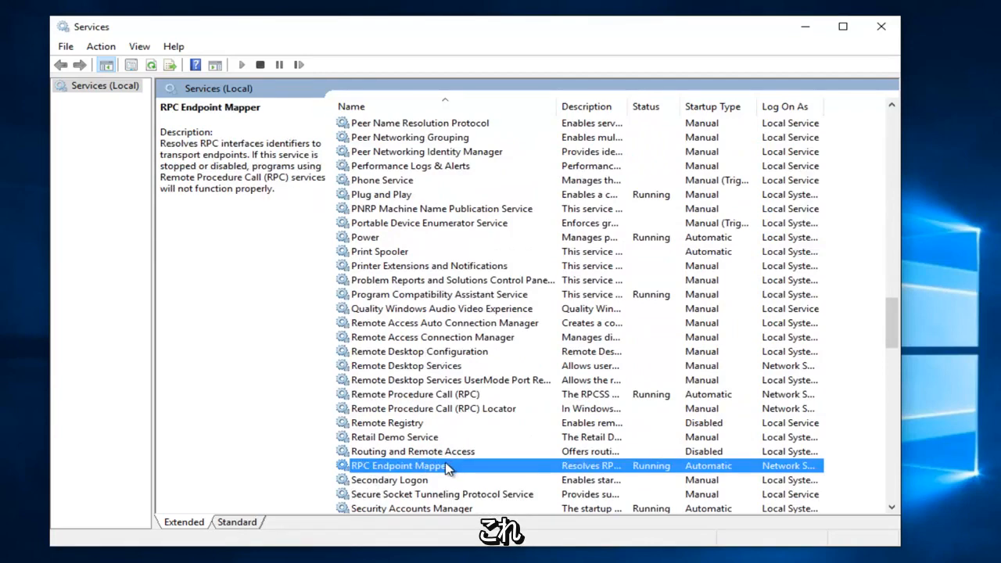
double_click(400, 466)
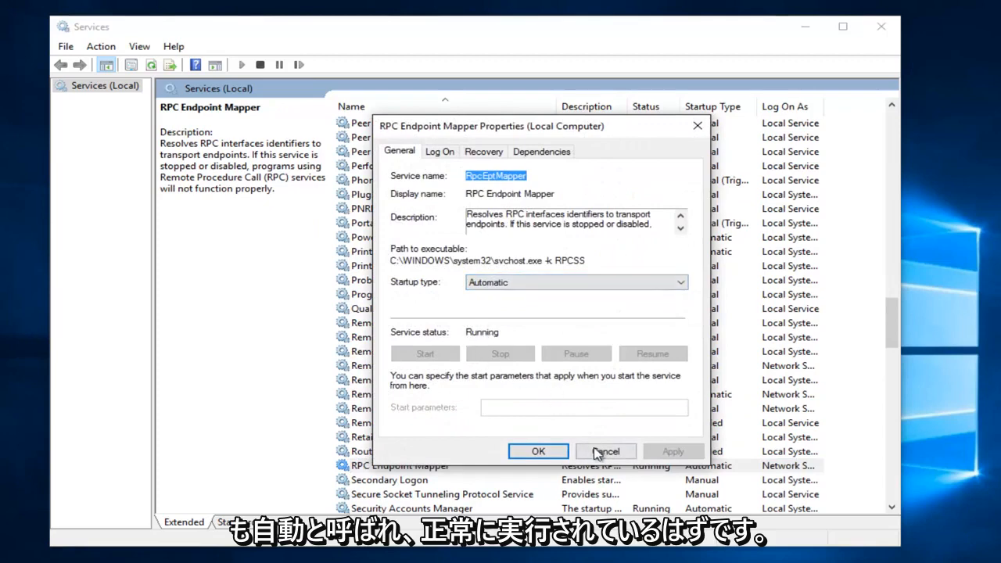
left_click(605, 450)
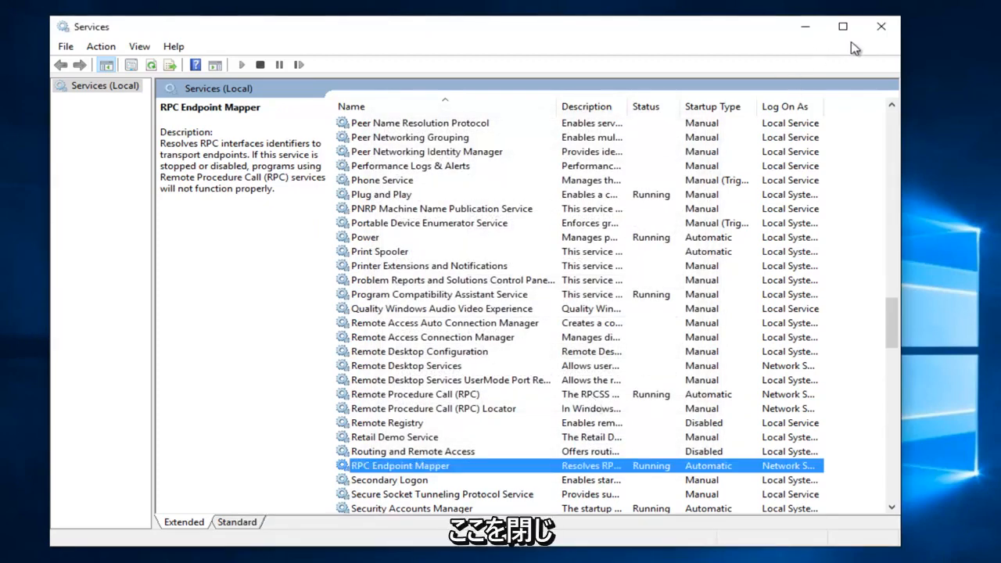
left_click(882, 25)
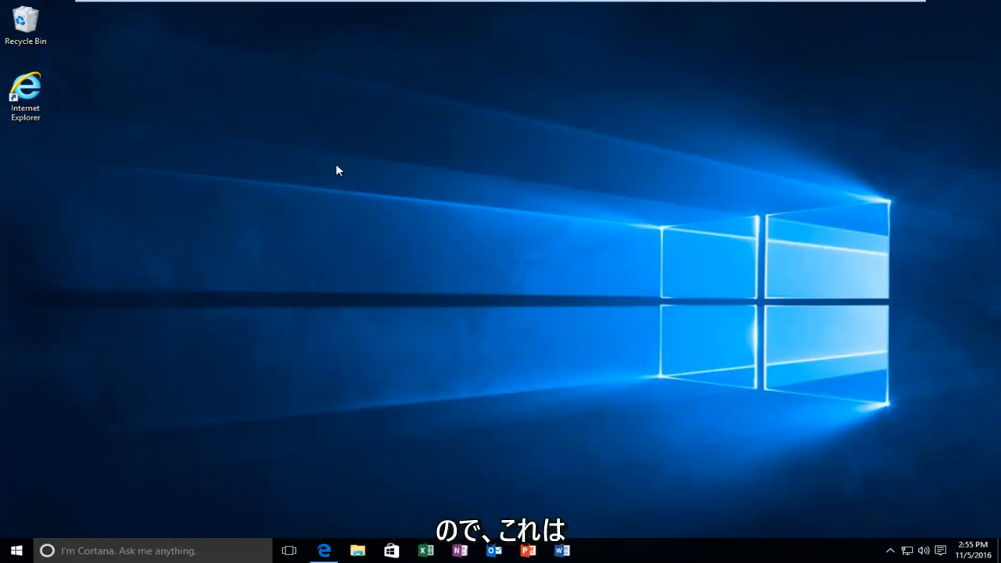
mouse_move(369, 155)
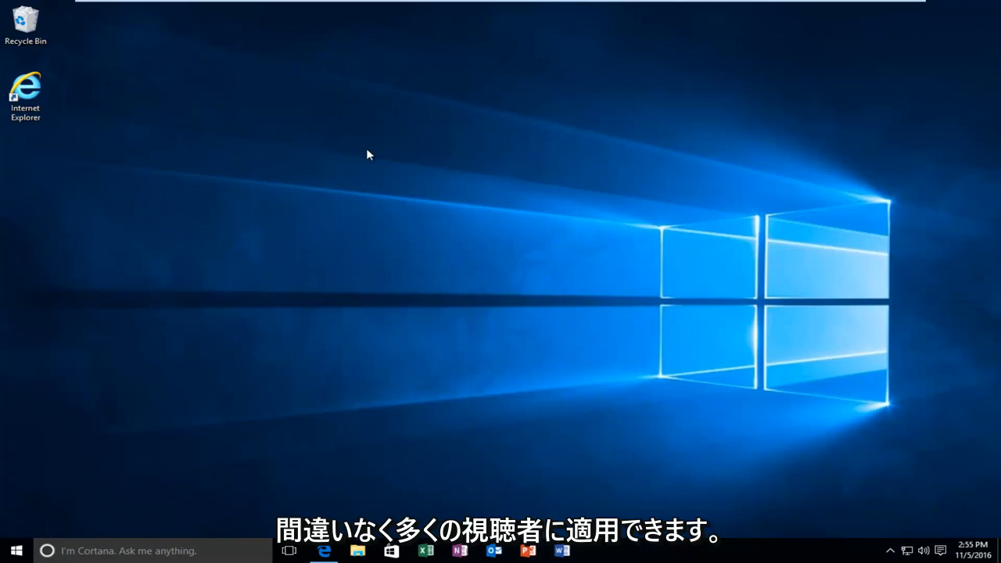
mouse_move(242, 299)
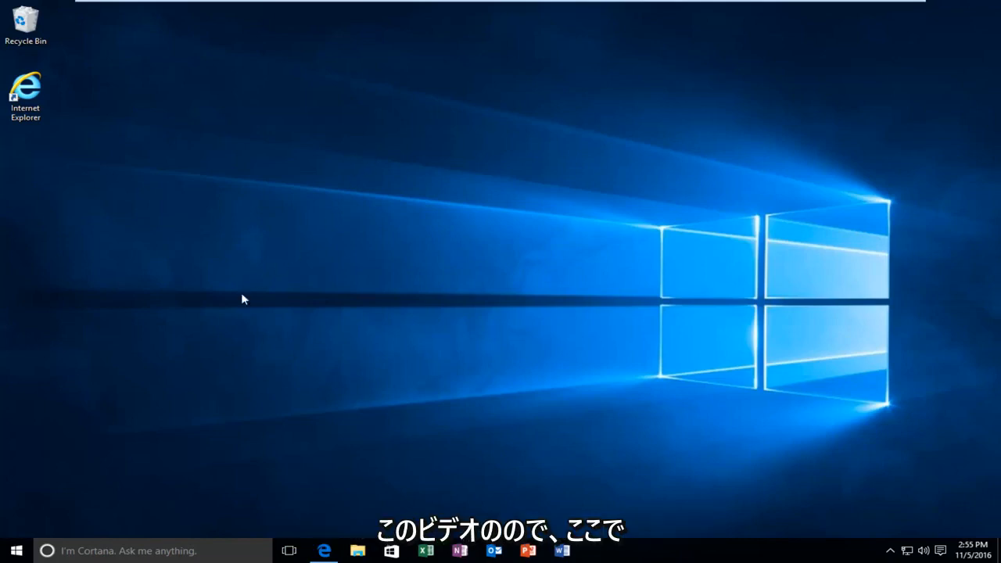
Step: Search the Start menu for 'system' and maximize the System Control Panel window
left_click(13, 551)
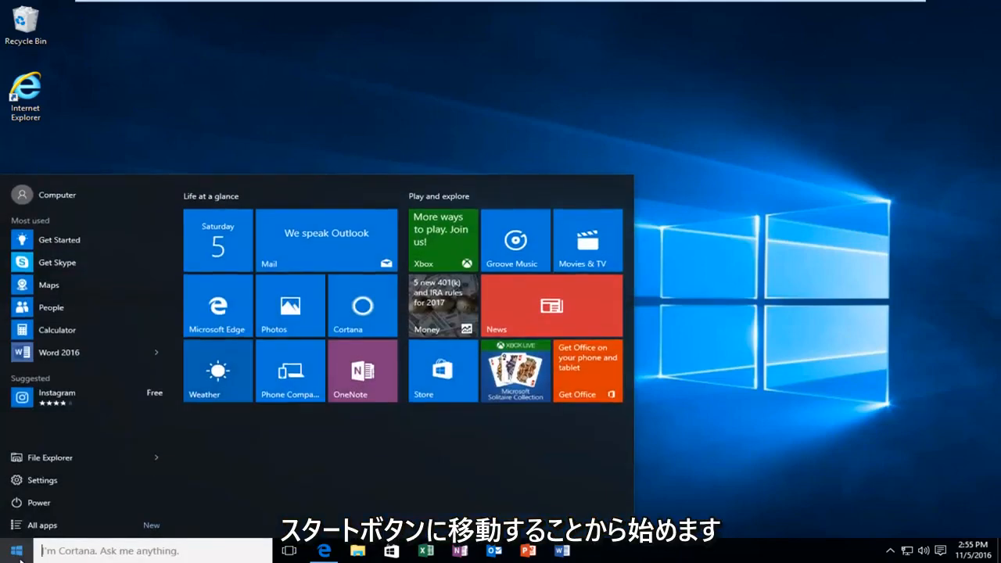
type("s")
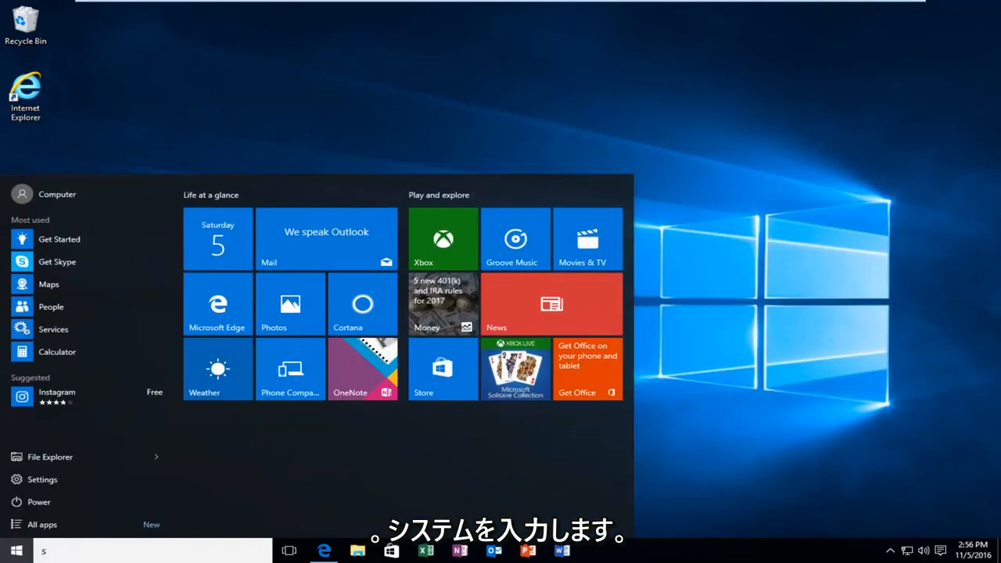
type("ystem")
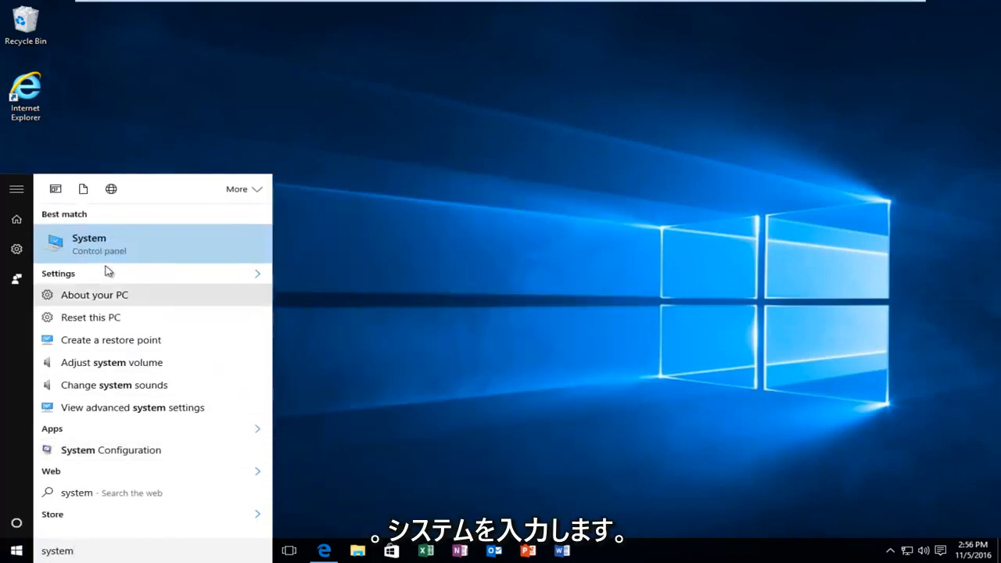
mouse_move(107, 244)
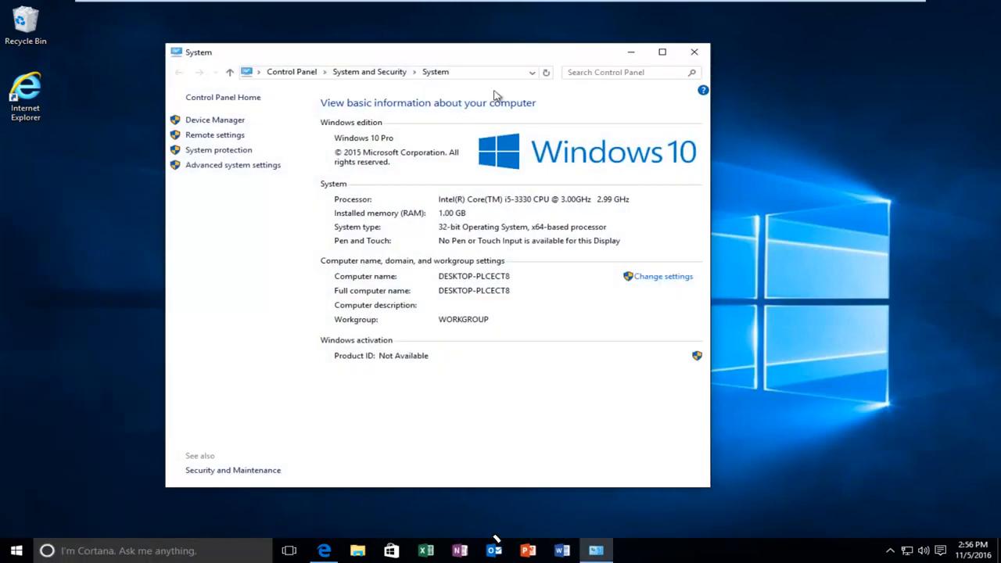
left_click(661, 52)
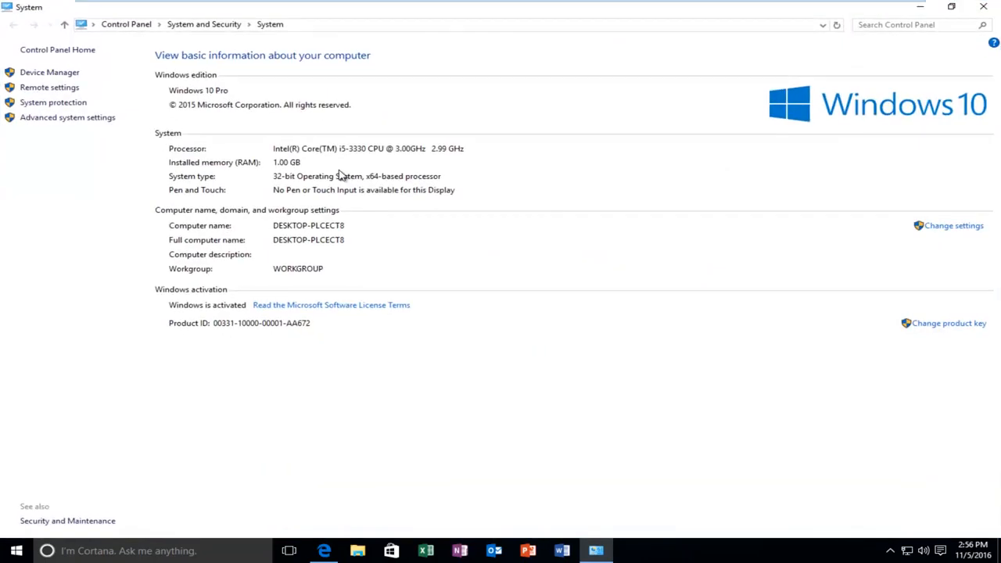
mouse_move(374, 197)
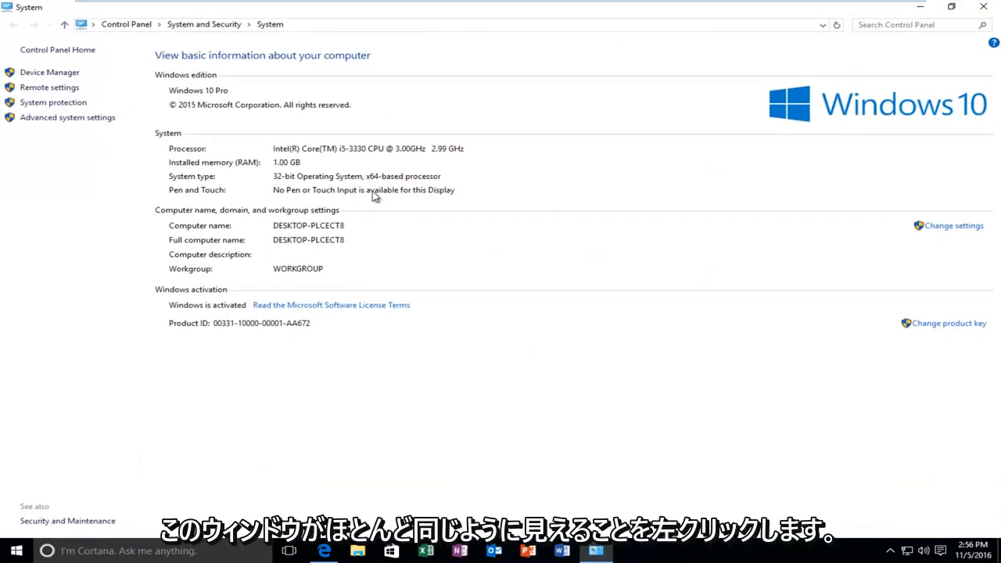
mouse_move(200, 166)
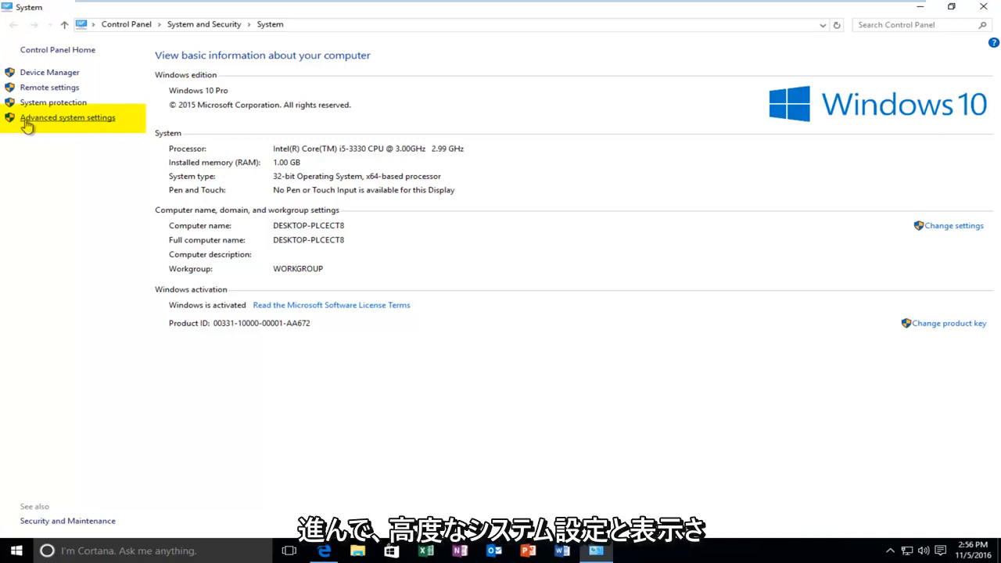
mouse_move(86, 124)
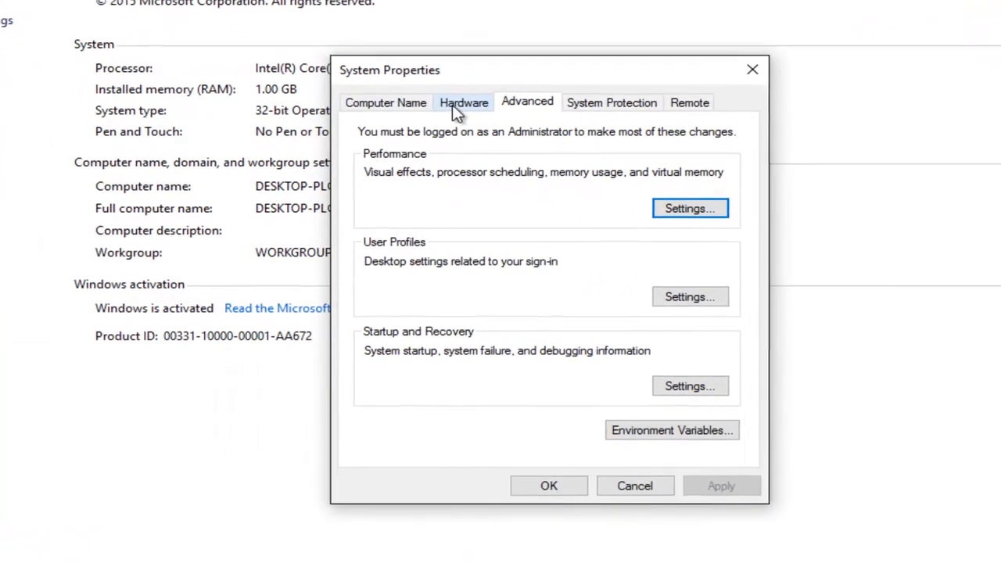
left_click(462, 103)
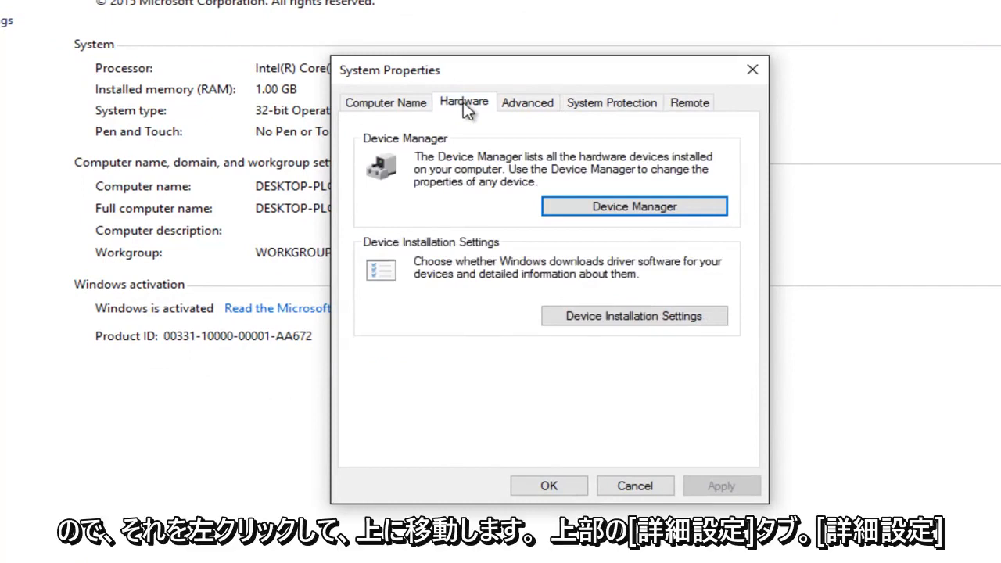
left_click(385, 103)
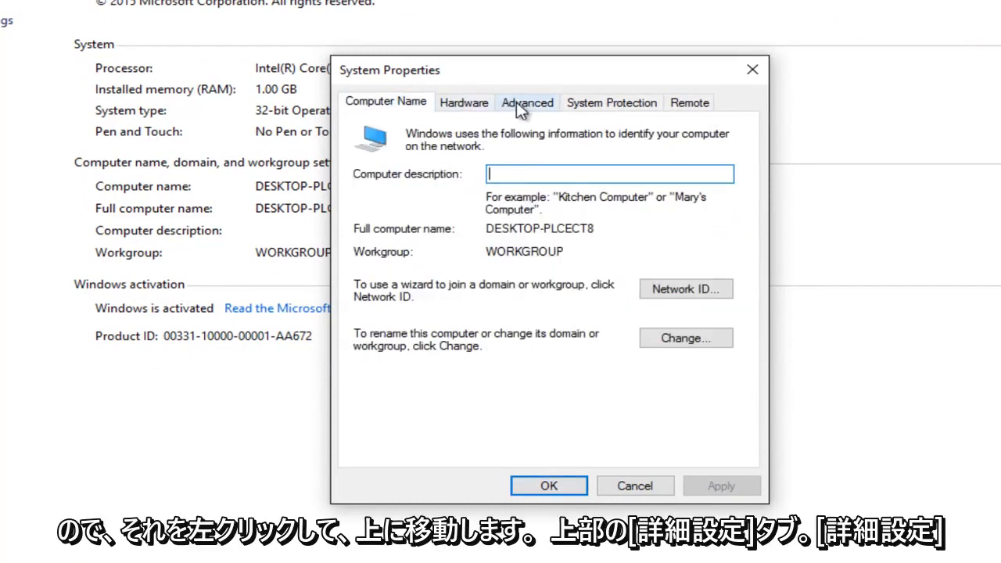
left_click(527, 103)
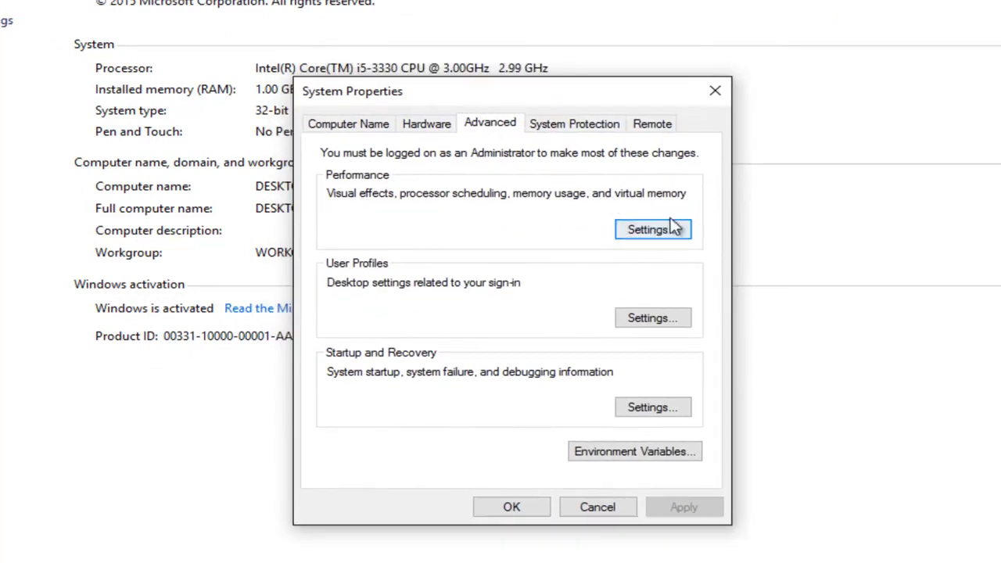
mouse_move(411, 191)
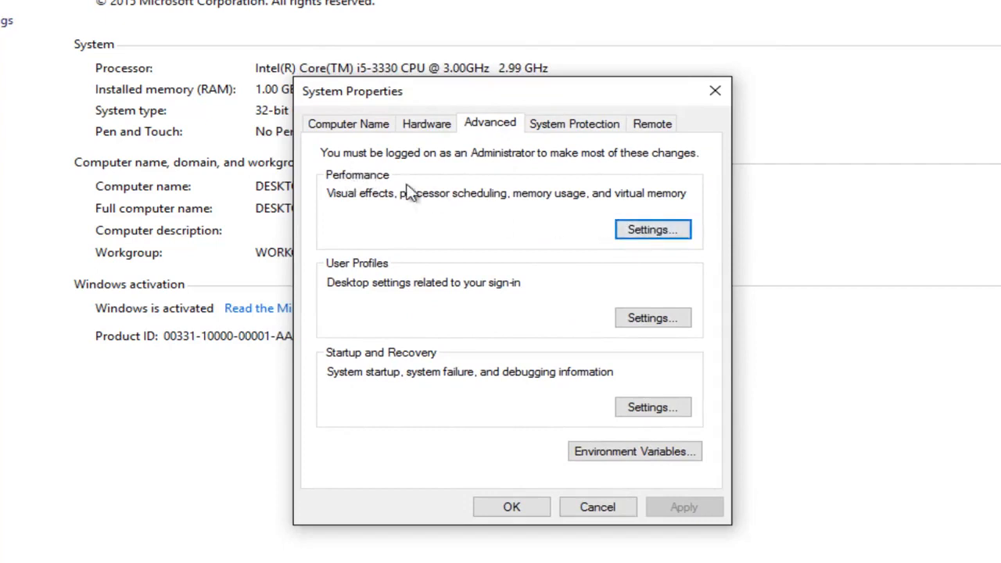
mouse_move(428, 202)
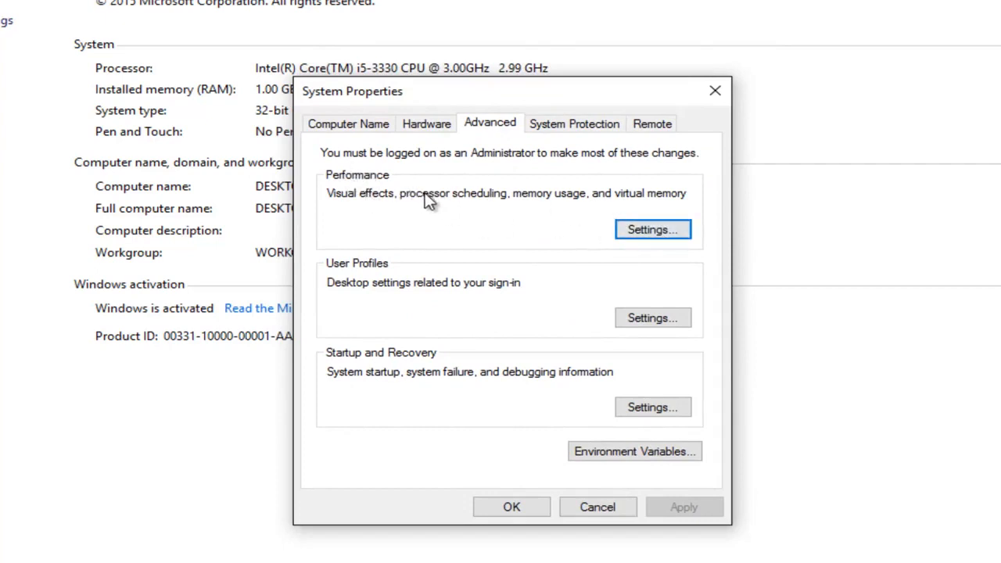
mouse_move(561, 207)
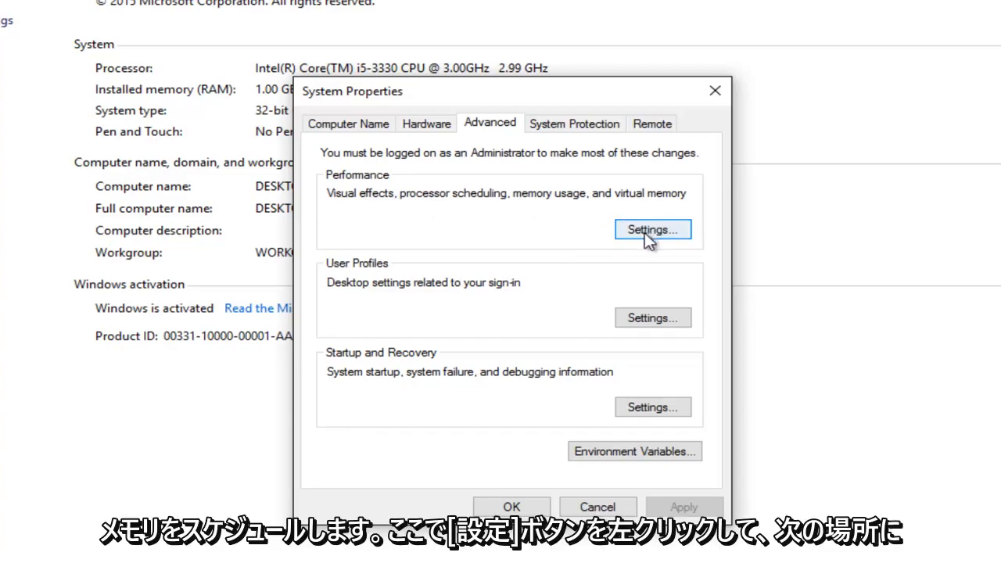
Step: Under Data Execution Prevention, turn on DEP for all programs except selected ones and begin adding an exception
left_click(652, 228)
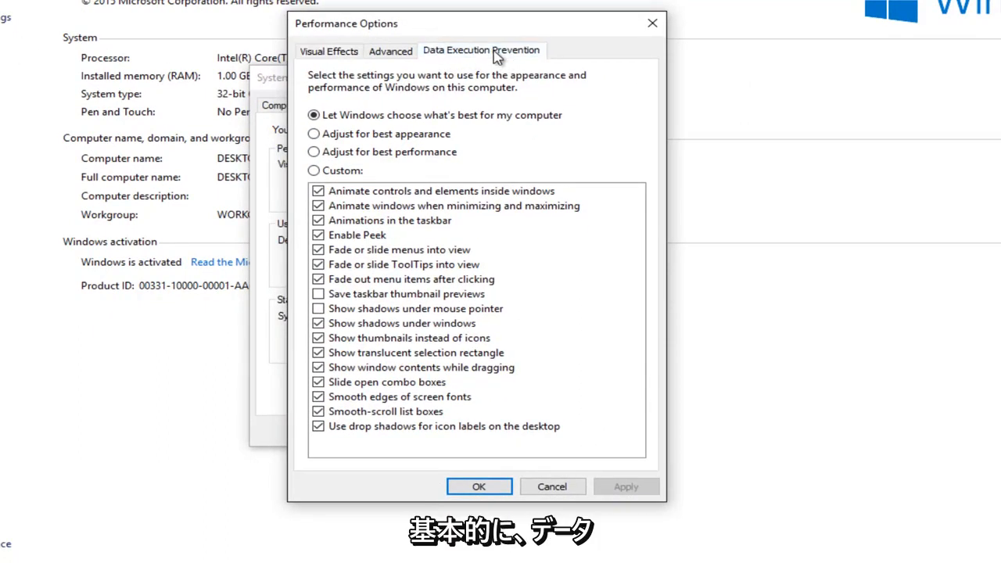
left_click(481, 50)
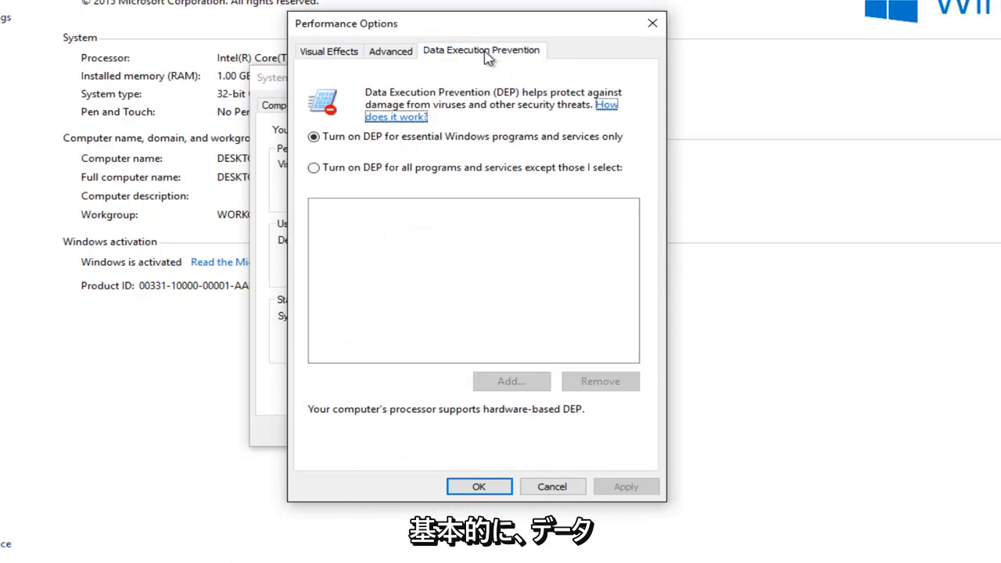
mouse_move(435, 59)
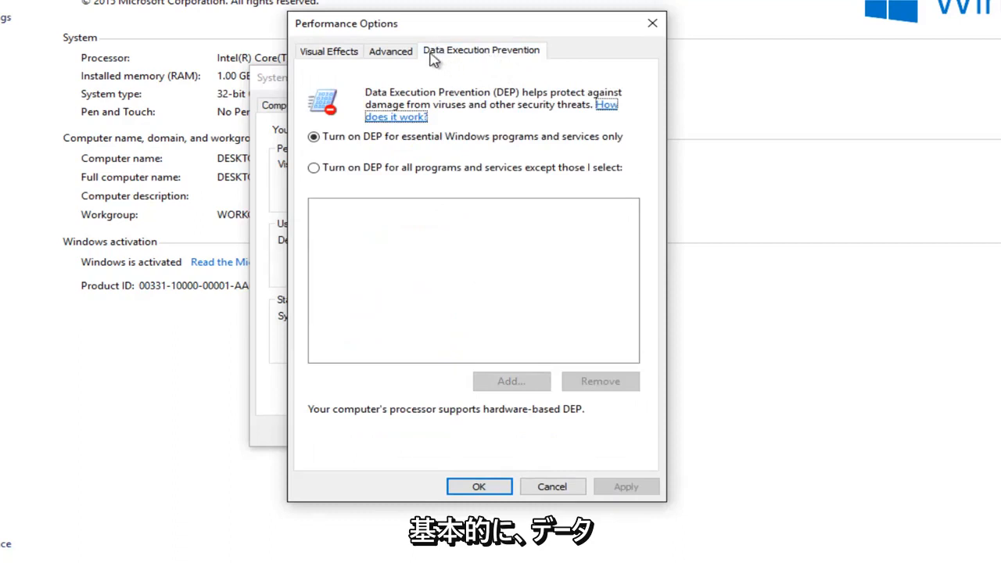
mouse_move(500, 103)
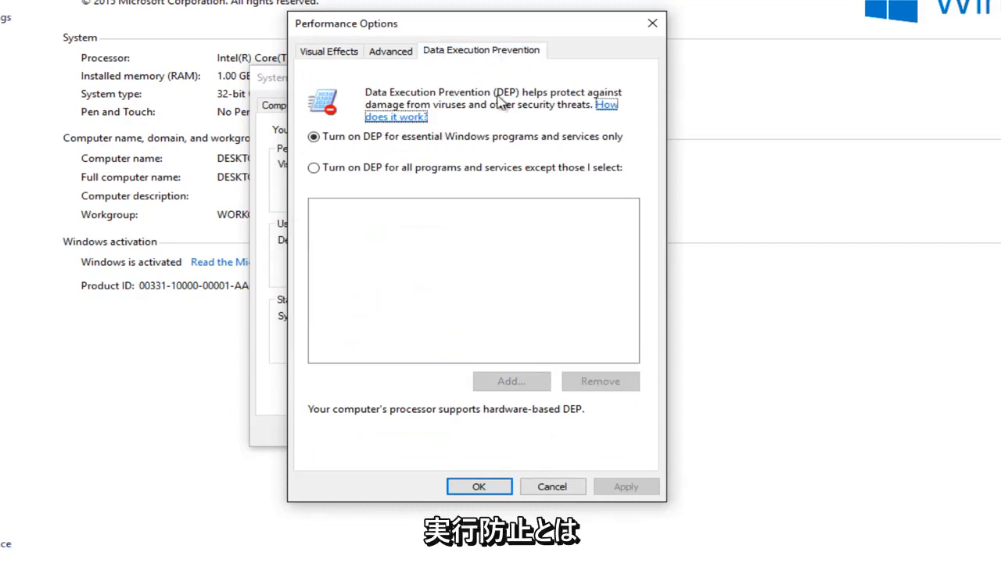
mouse_move(400, 252)
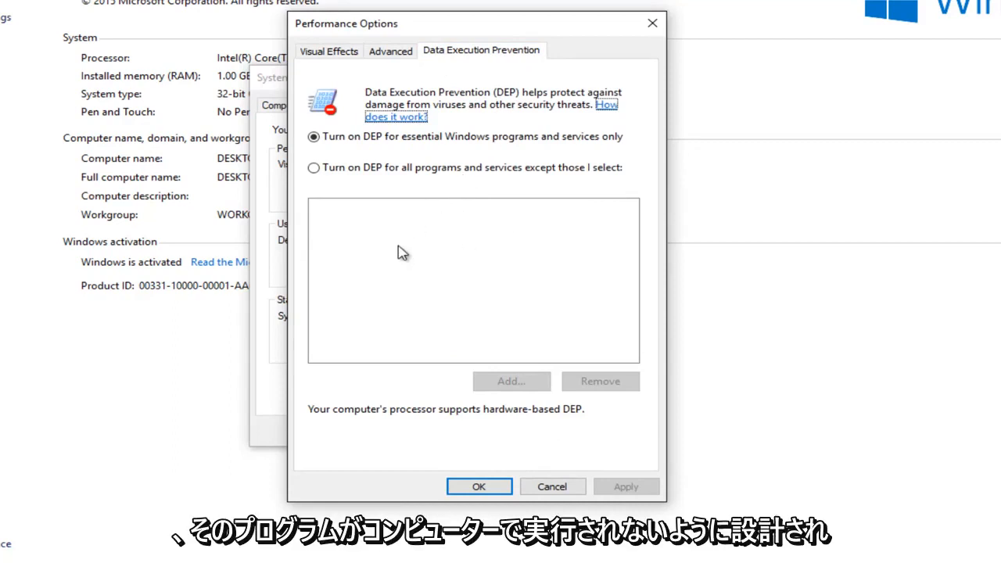
mouse_move(394, 239)
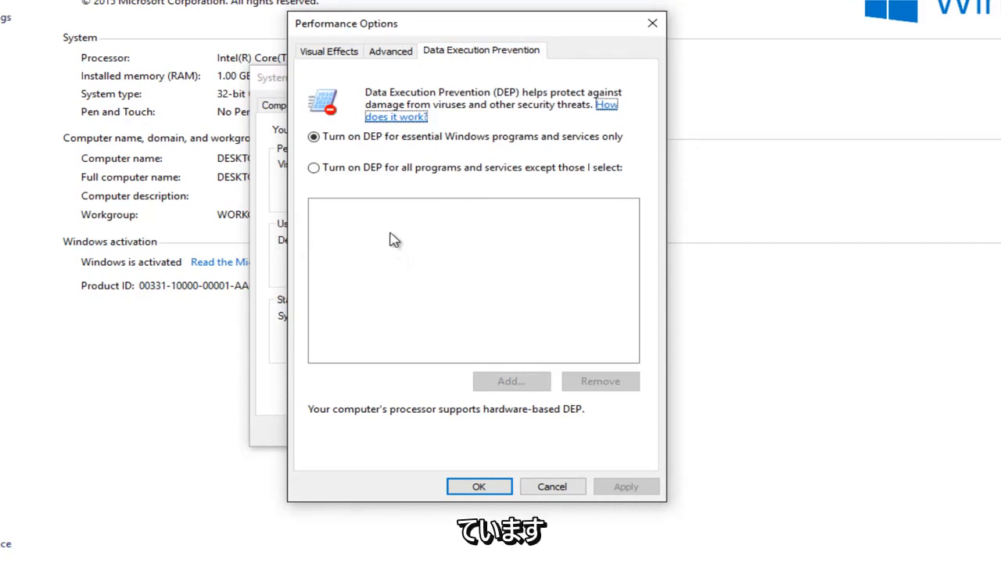
mouse_move(457, 86)
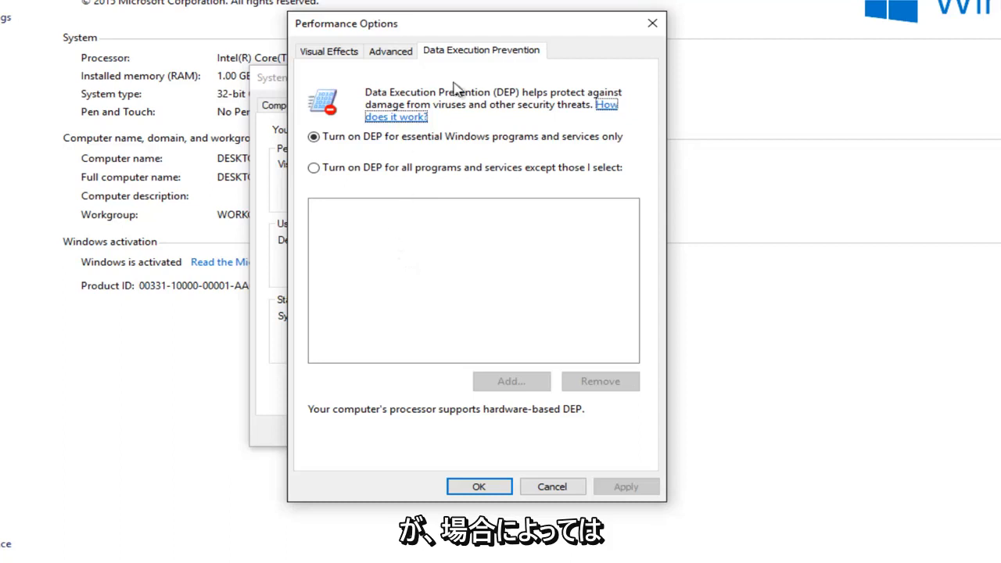
mouse_move(457, 28)
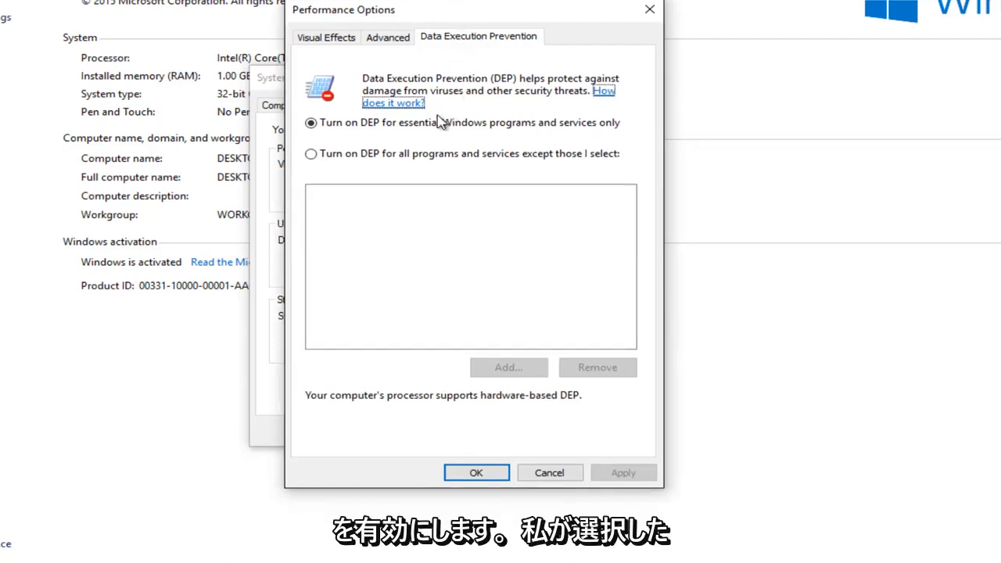
left_click(310, 153)
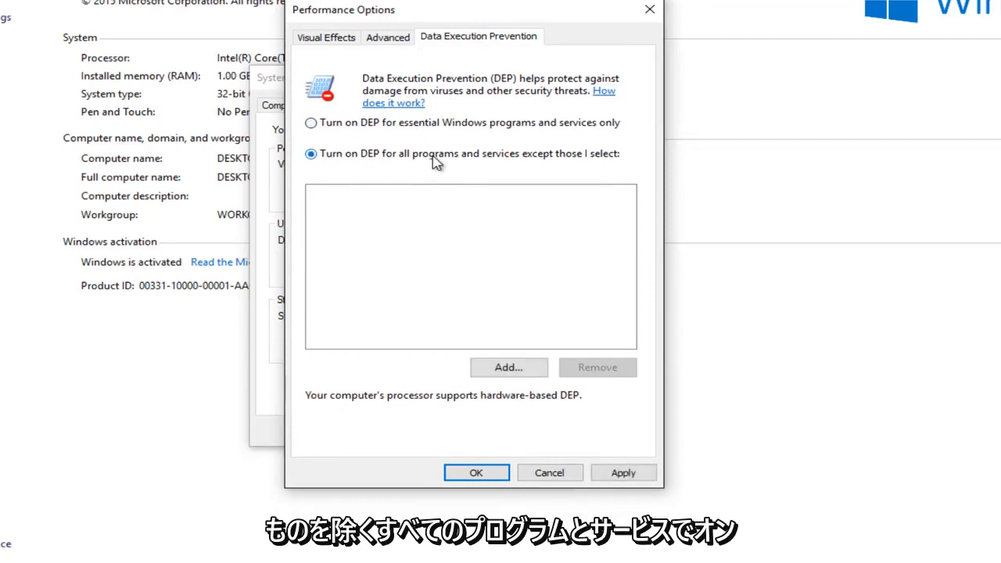
mouse_move(598, 160)
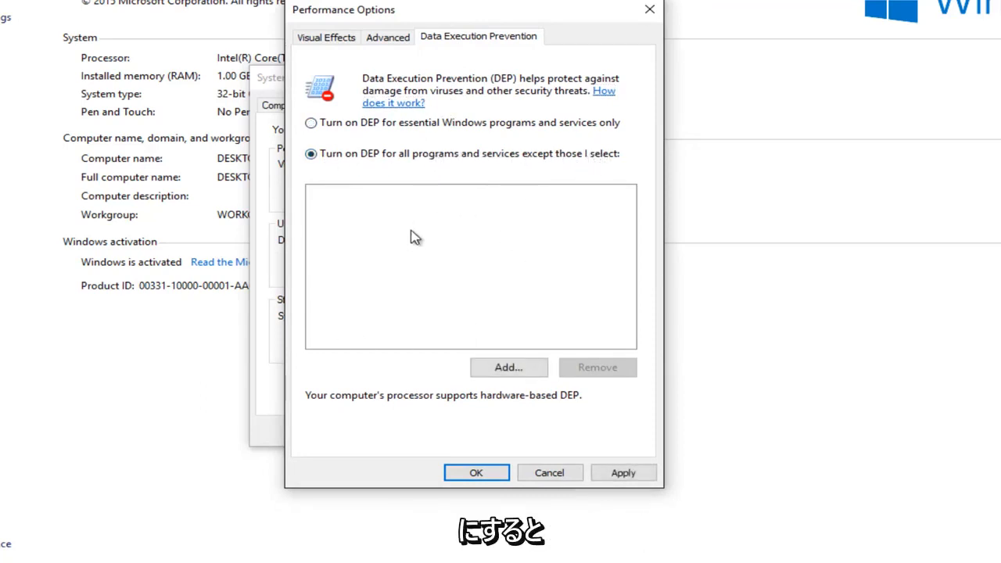
mouse_move(446, 244)
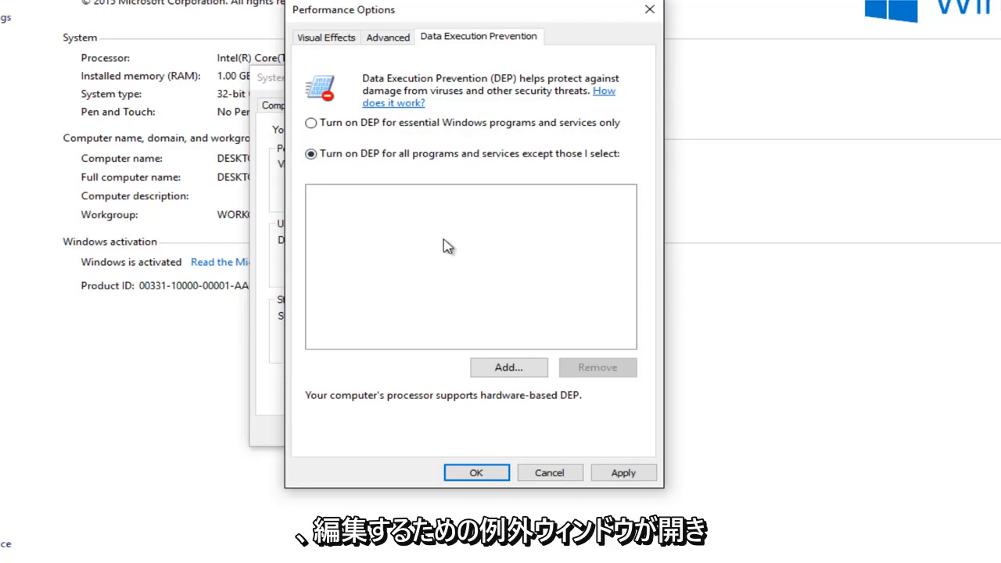
mouse_move(508, 368)
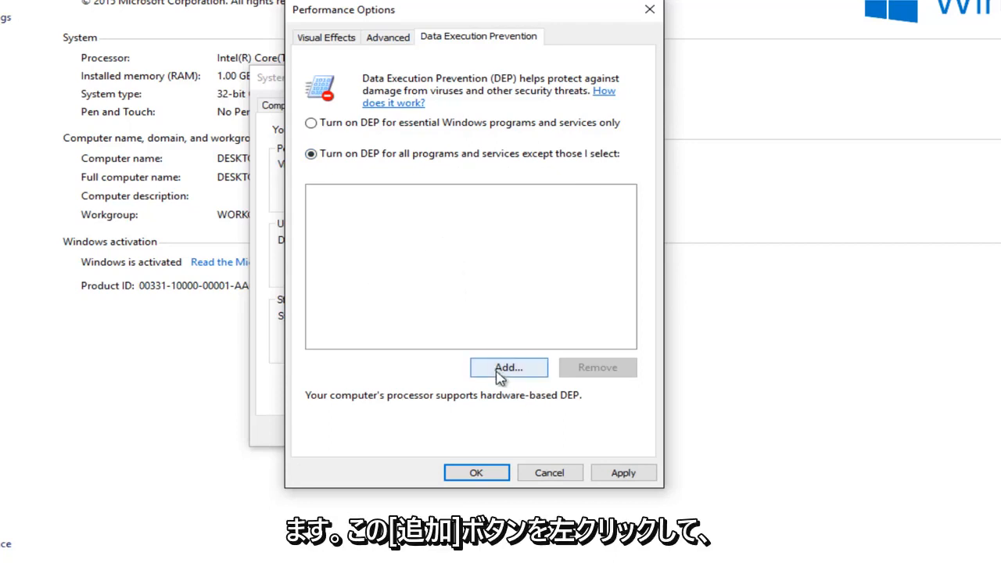
left_click(508, 367)
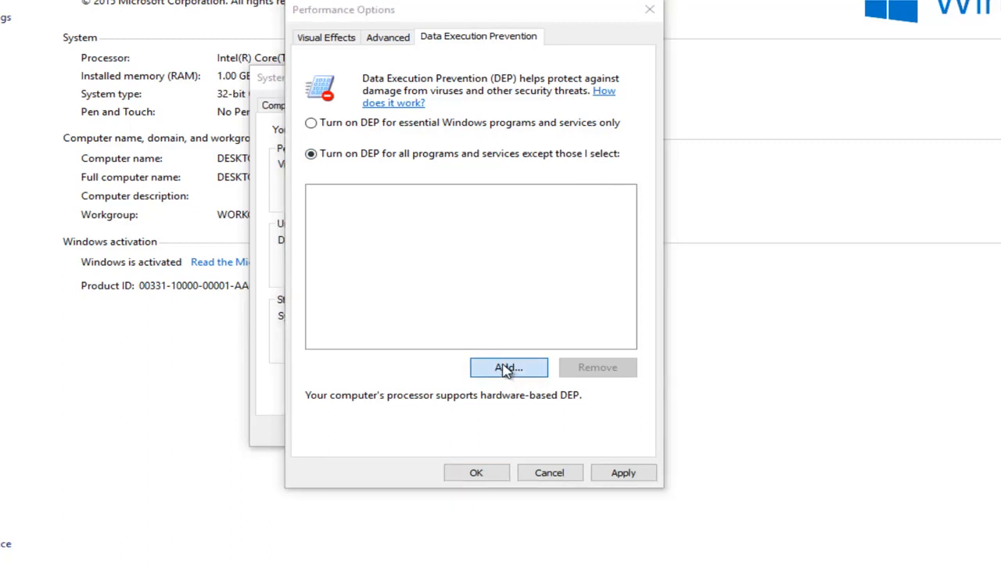
Step: In the Open dialog, locate and select spoolsv in the System32 folder as the DEP exception
left_click(508, 367)
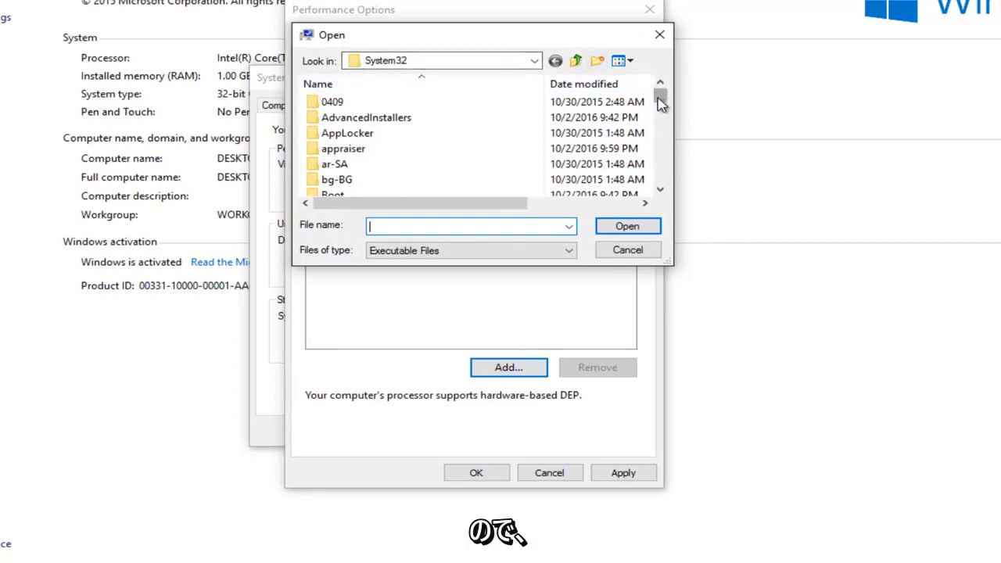
scroll("down", 3)
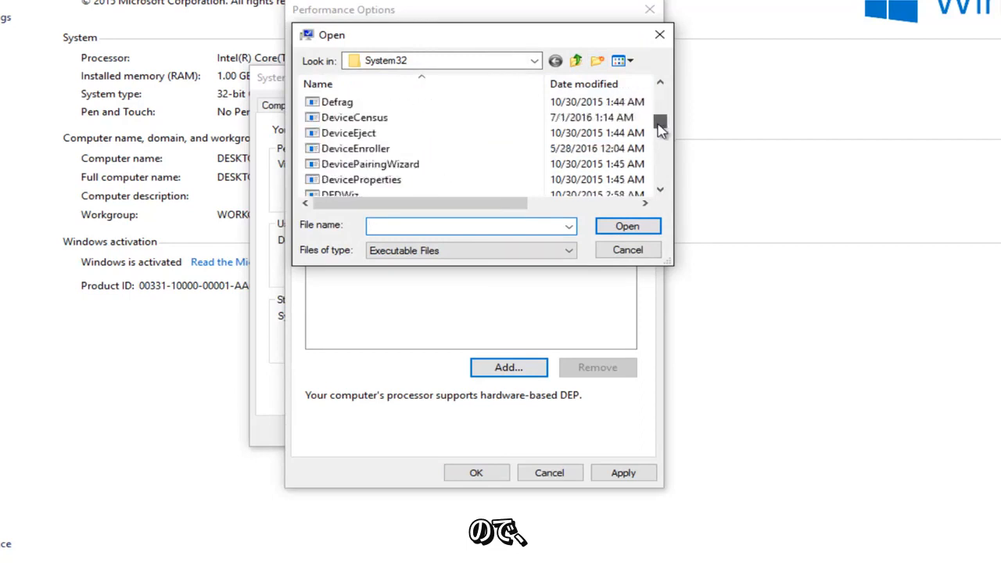
scroll("down", 3)
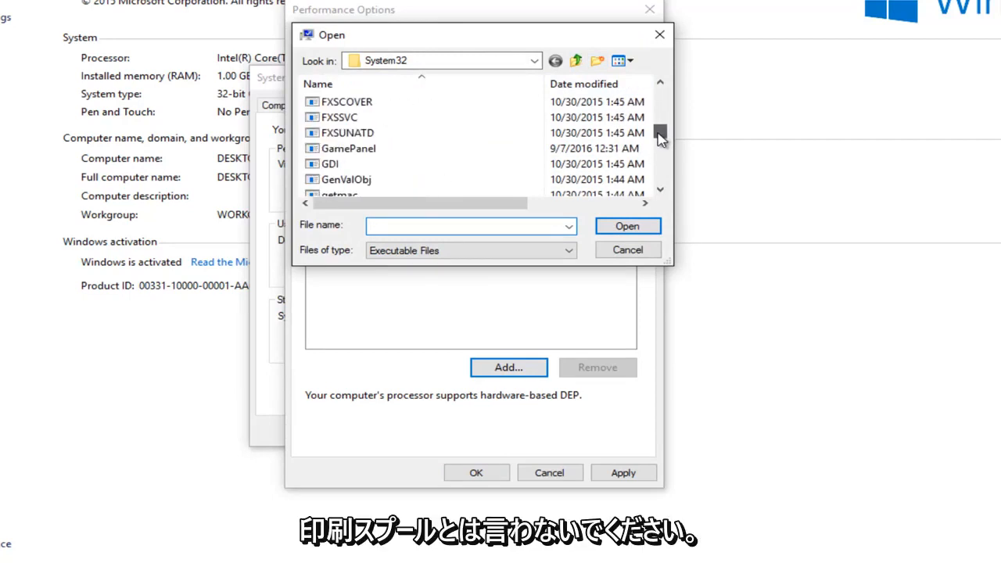
scroll("down", 3)
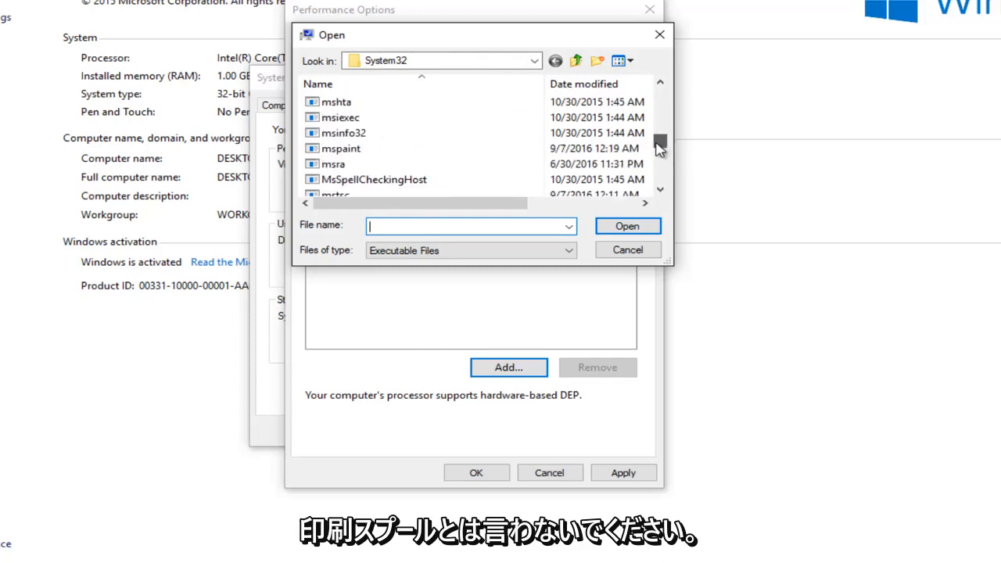
scroll("down", 3)
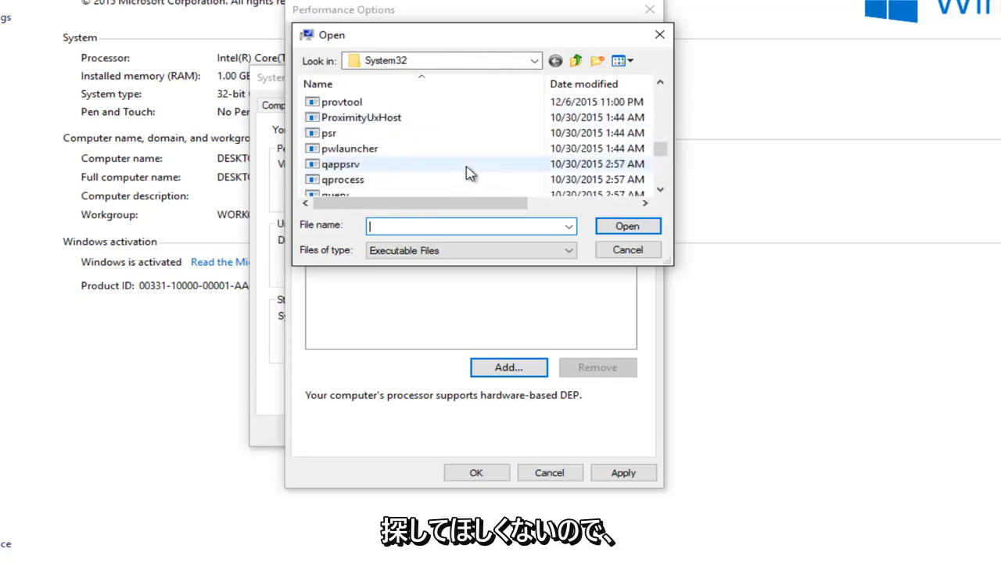
scroll("down", 3)
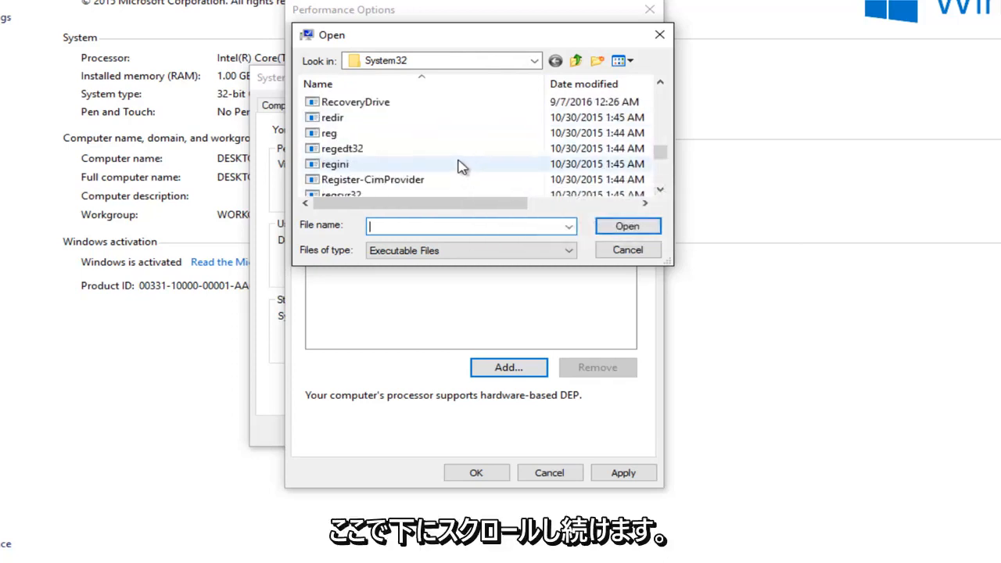
scroll("down", 3)
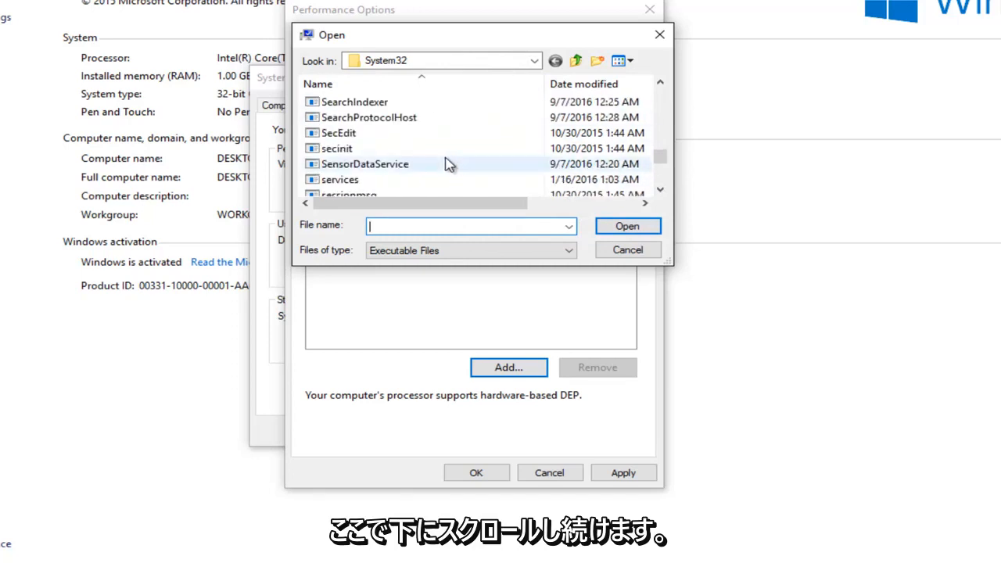
scroll("down", 3)
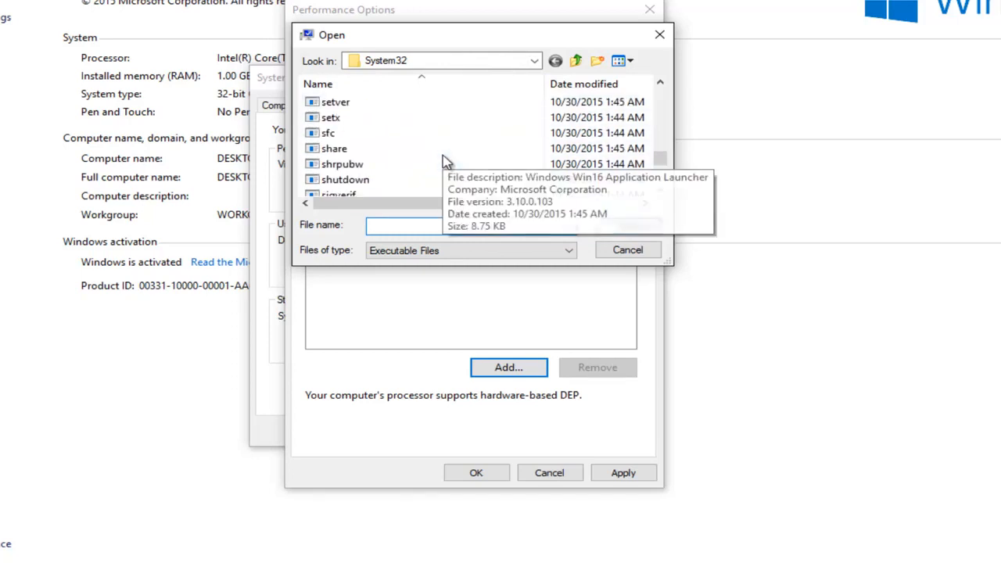
scroll("down", 3)
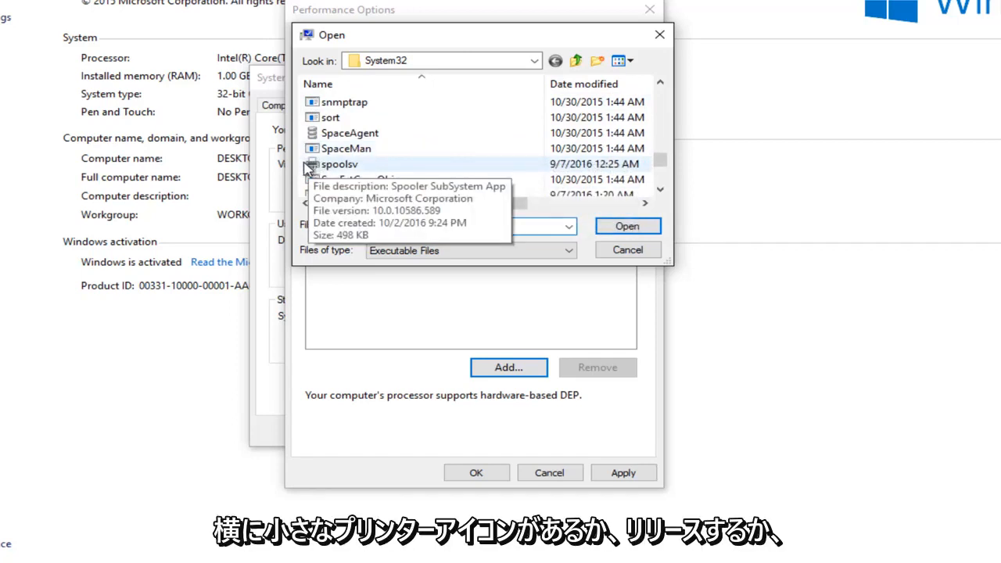
mouse_move(357, 170)
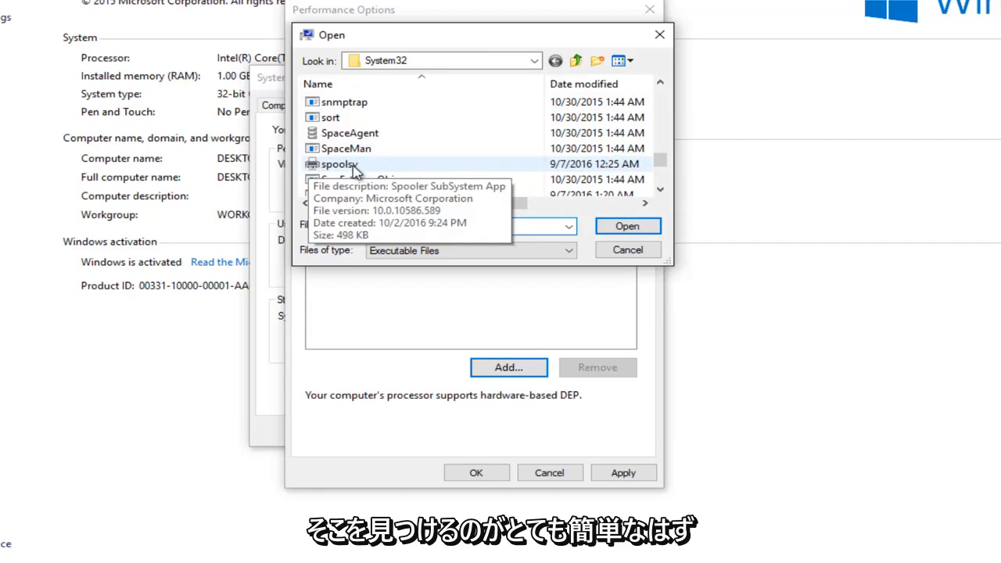
left_click(338, 164)
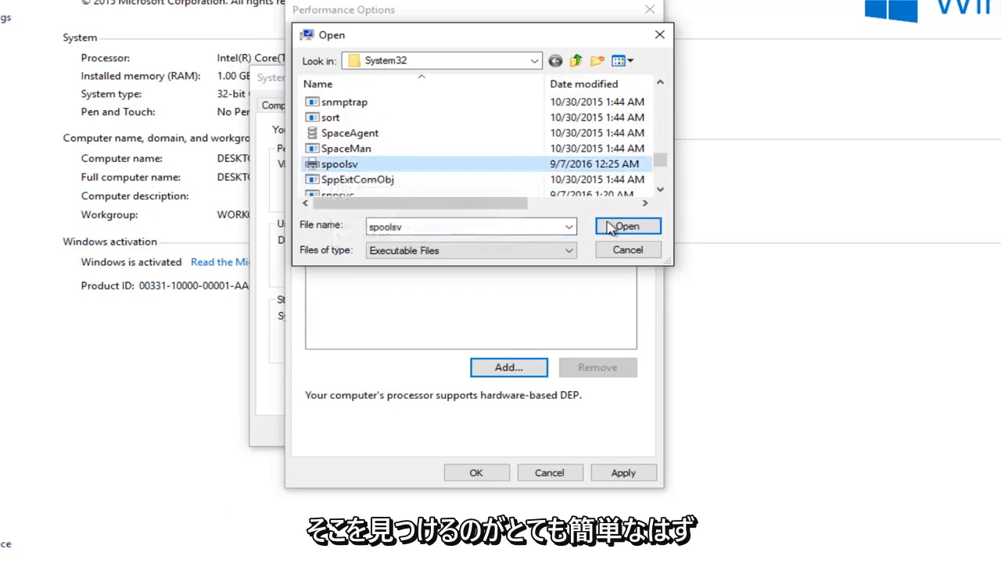
Step: Confirm spoolsv and receive the warning that it must run with DEP enabled
left_click(629, 226)
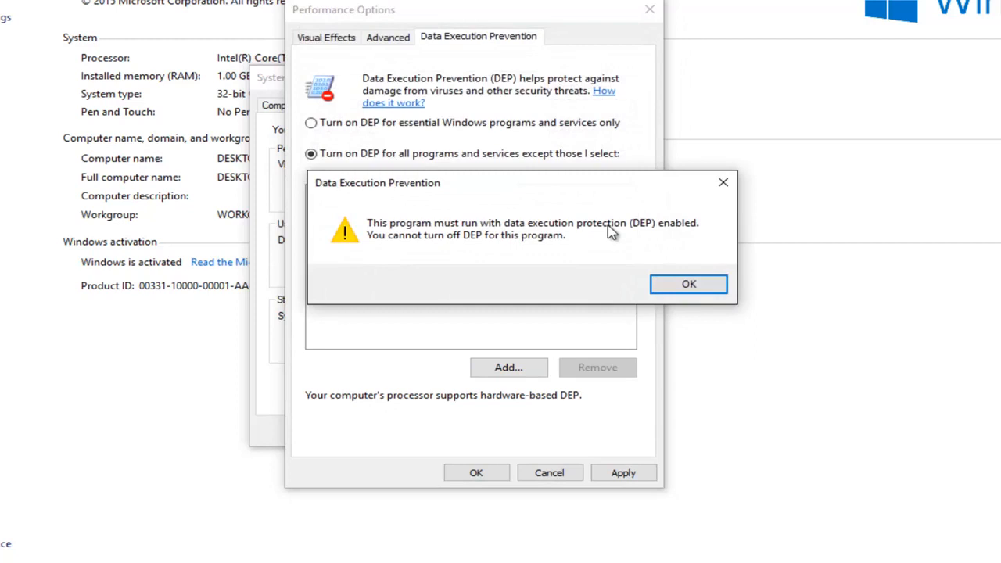
mouse_move(487, 240)
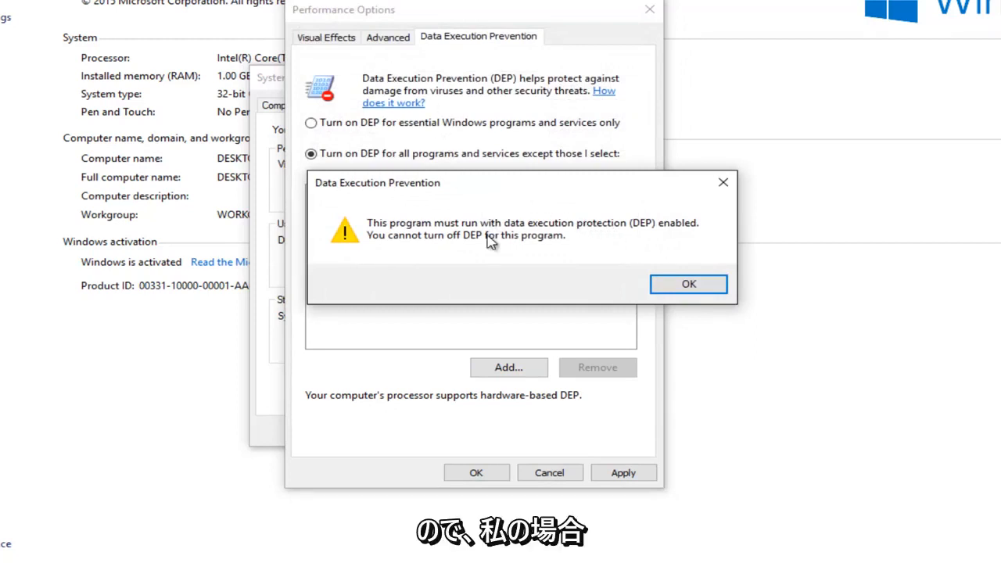
mouse_move(429, 237)
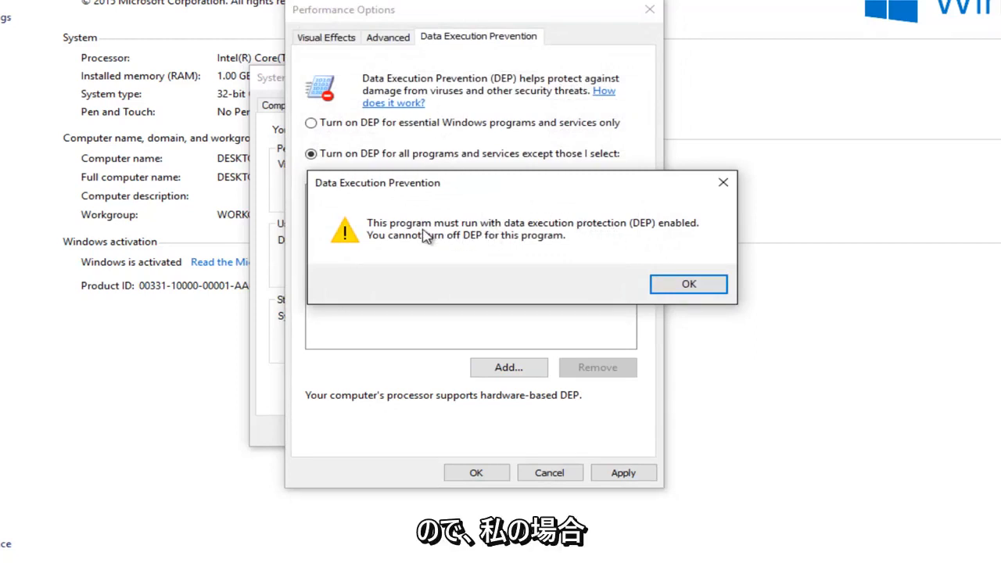
mouse_move(619, 238)
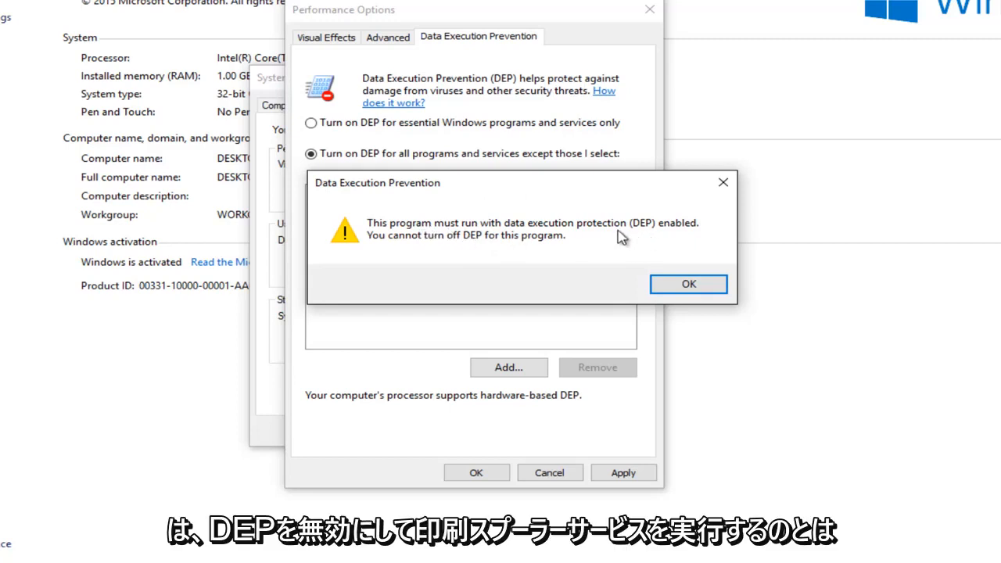
mouse_move(560, 234)
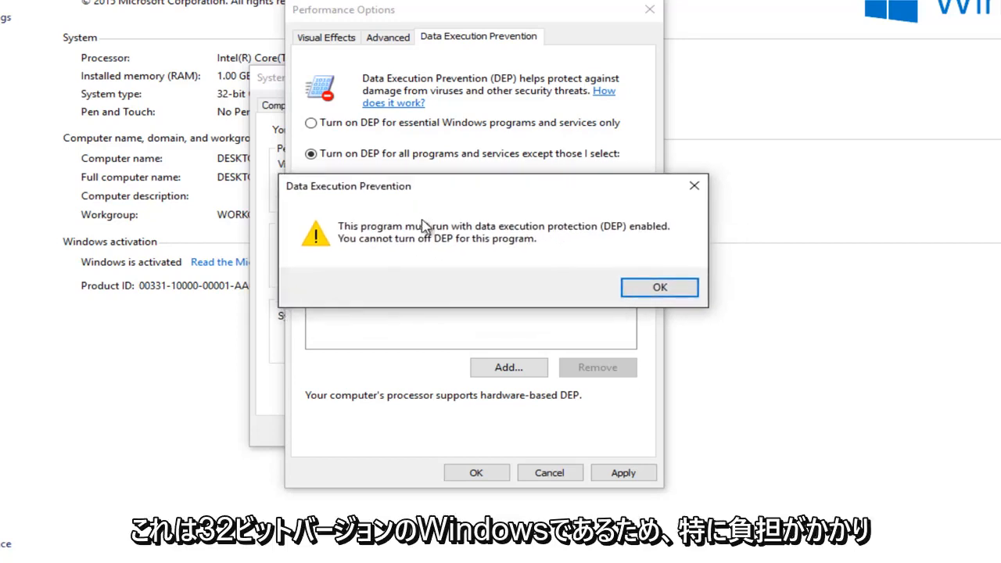
mouse_move(336, 250)
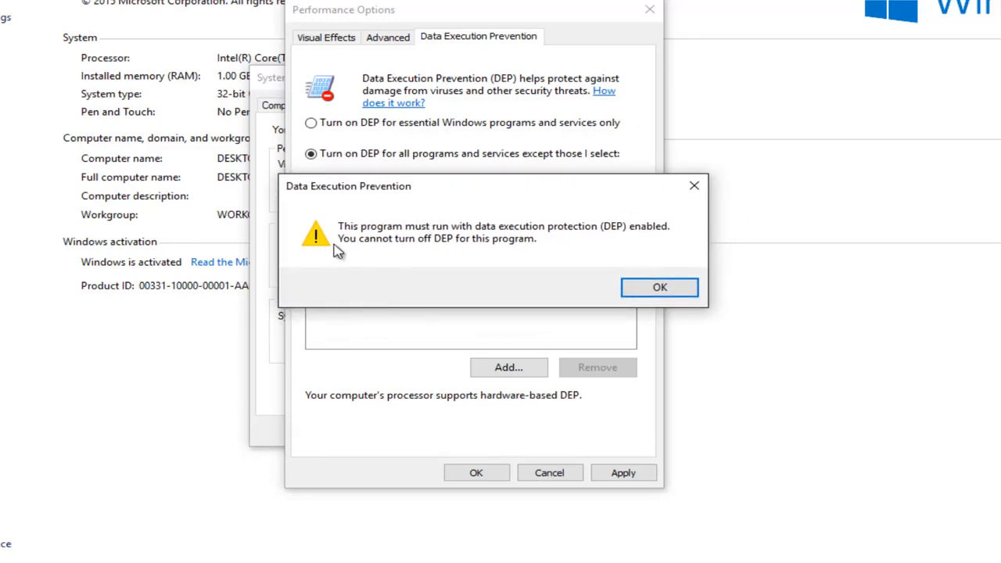
mouse_move(352, 234)
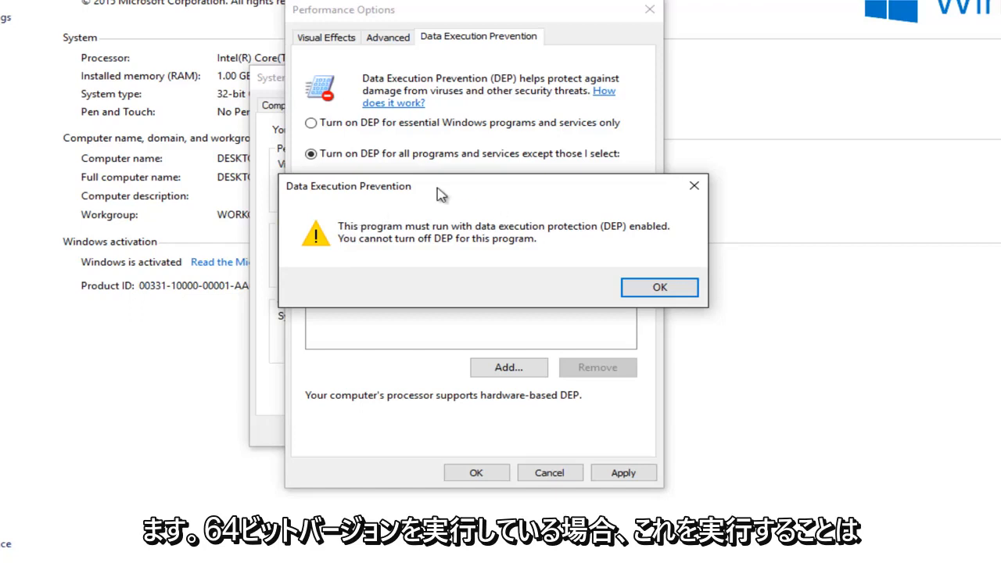
mouse_move(413, 253)
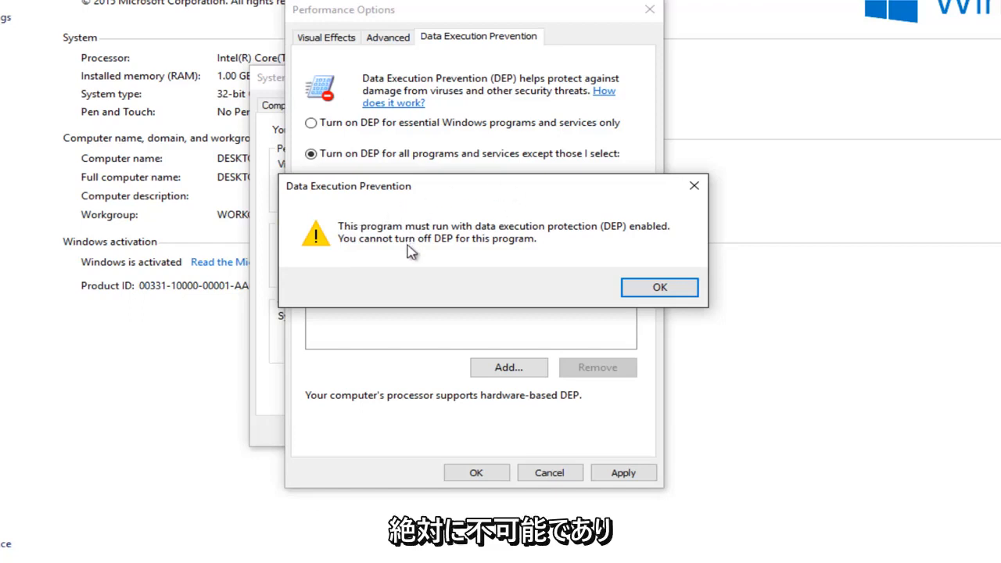
mouse_move(398, 406)
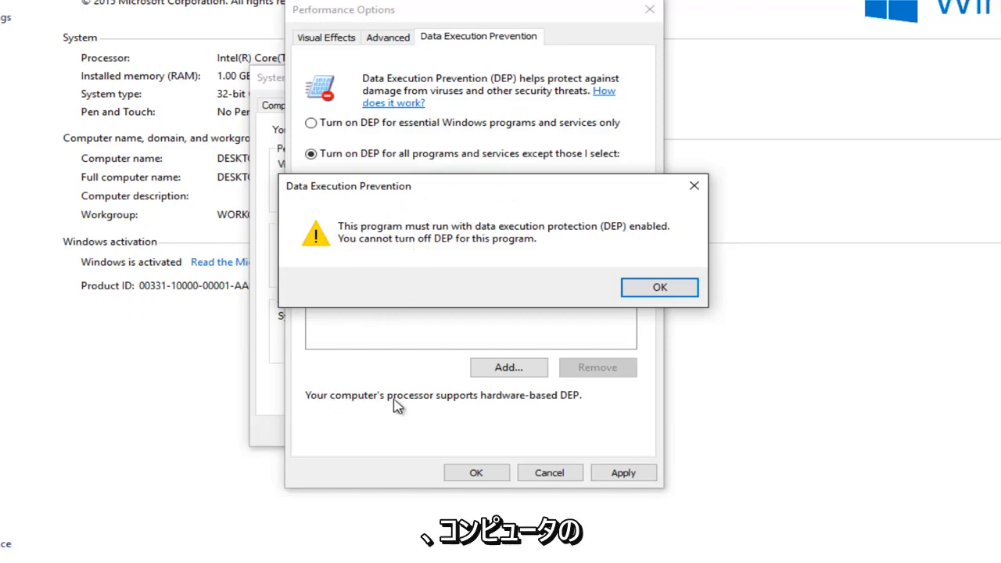
mouse_move(585, 405)
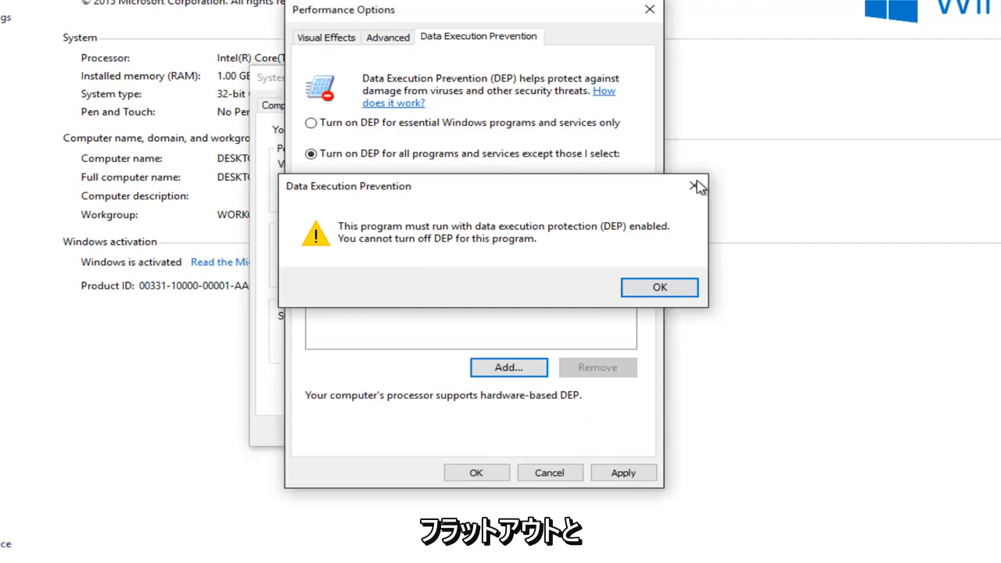
Step: Dismiss the DEP refusal warning, confirm Performance Options and acknowledge the restart-required notice
left_click(660, 288)
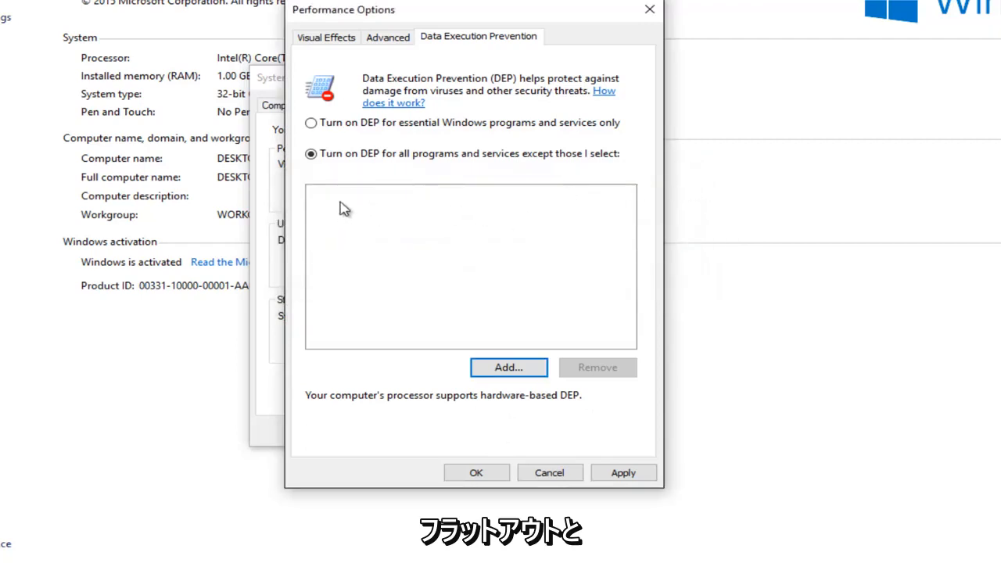
mouse_move(391, 205)
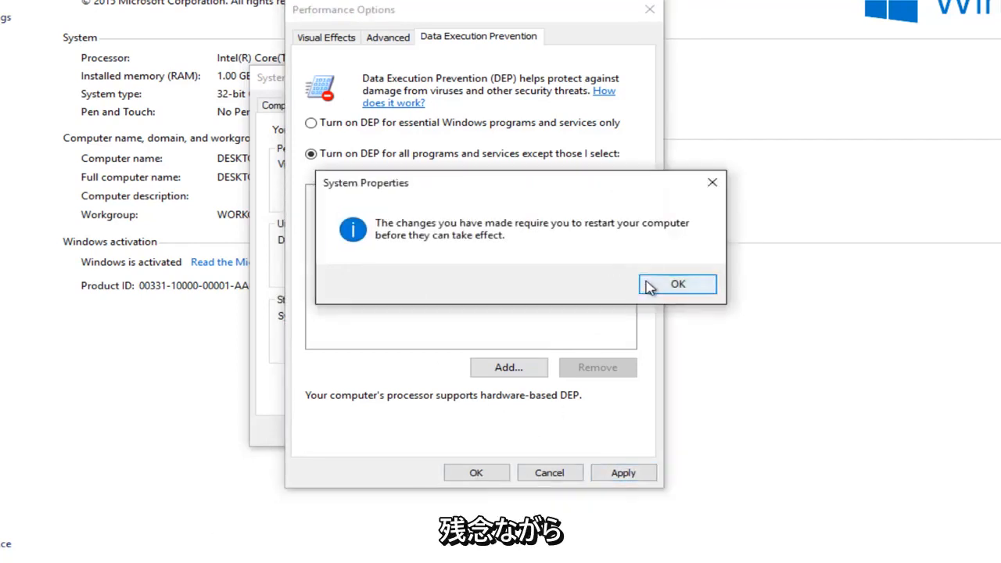
left_click(677, 285)
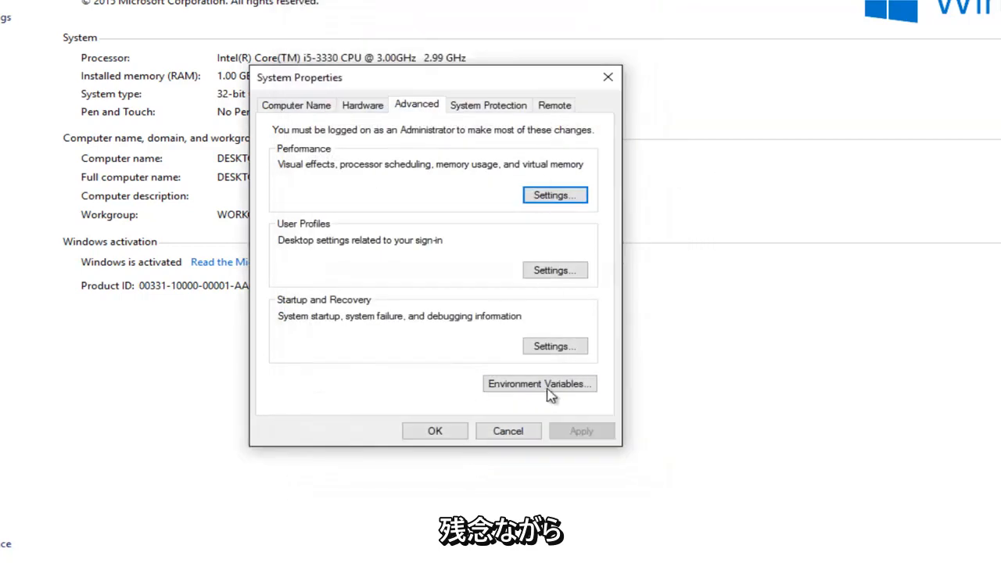
left_click(554, 194)
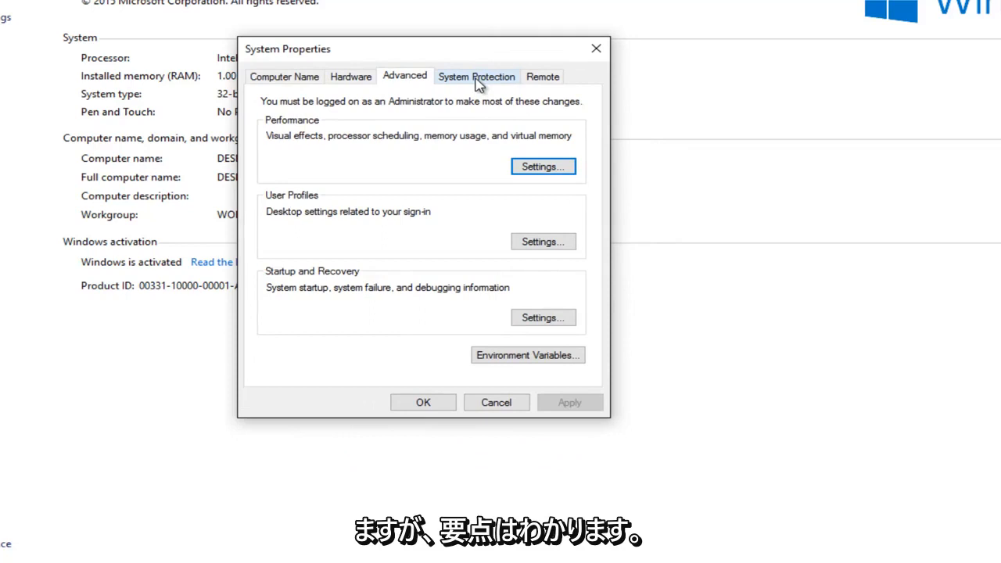
mouse_move(404, 66)
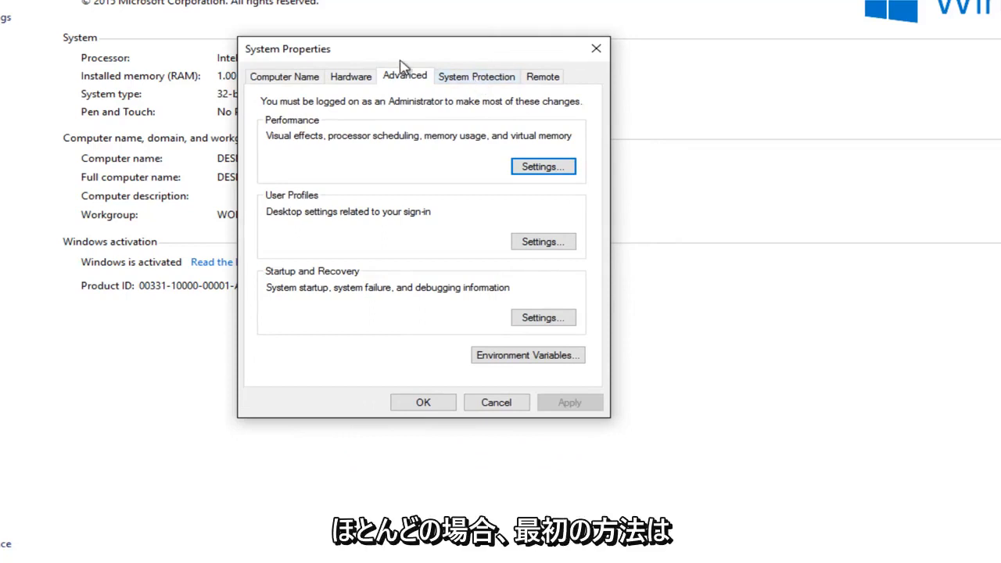